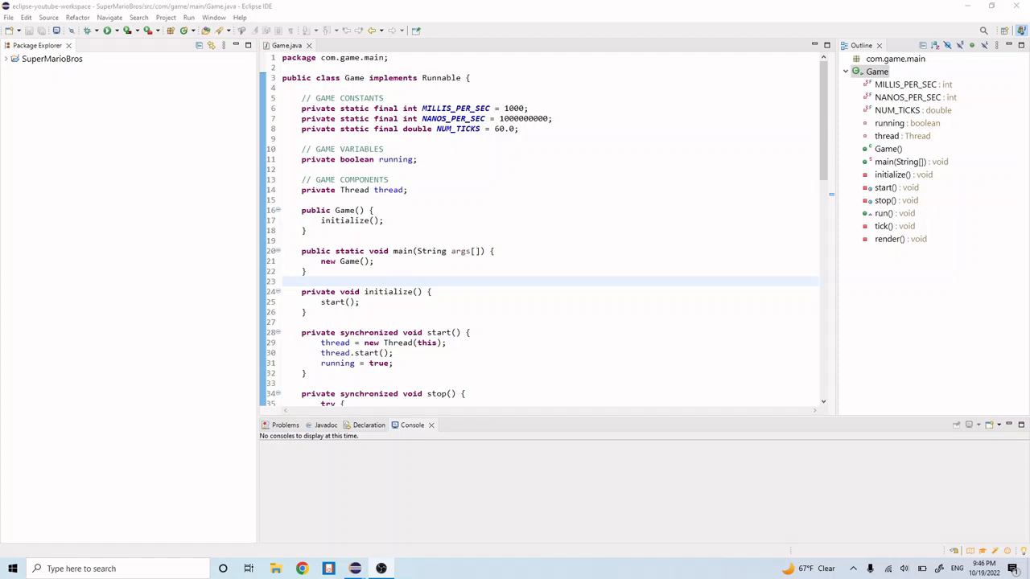
pyautogui.moveTo(511, 283)
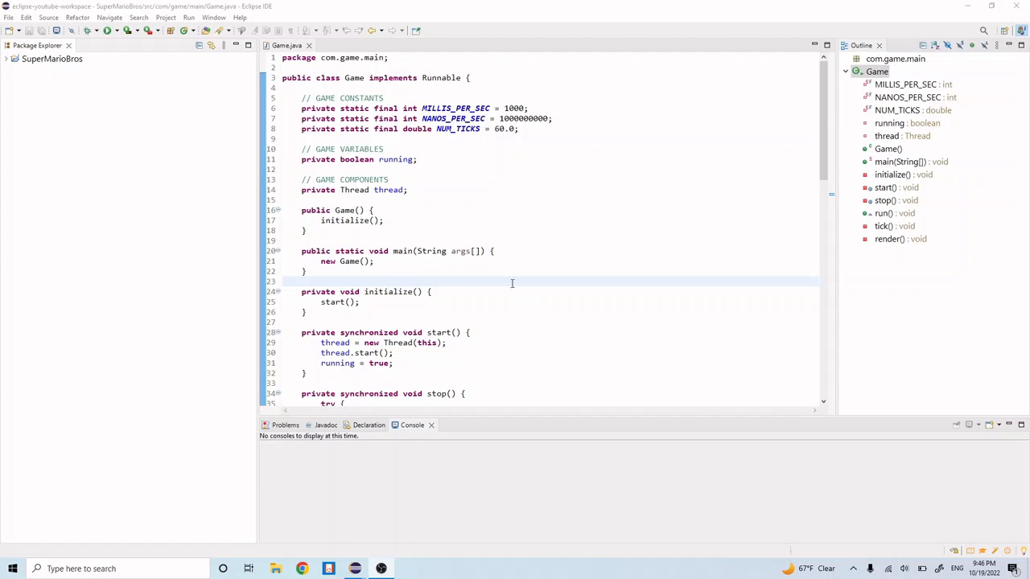
pyautogui.moveTo(518, 270)
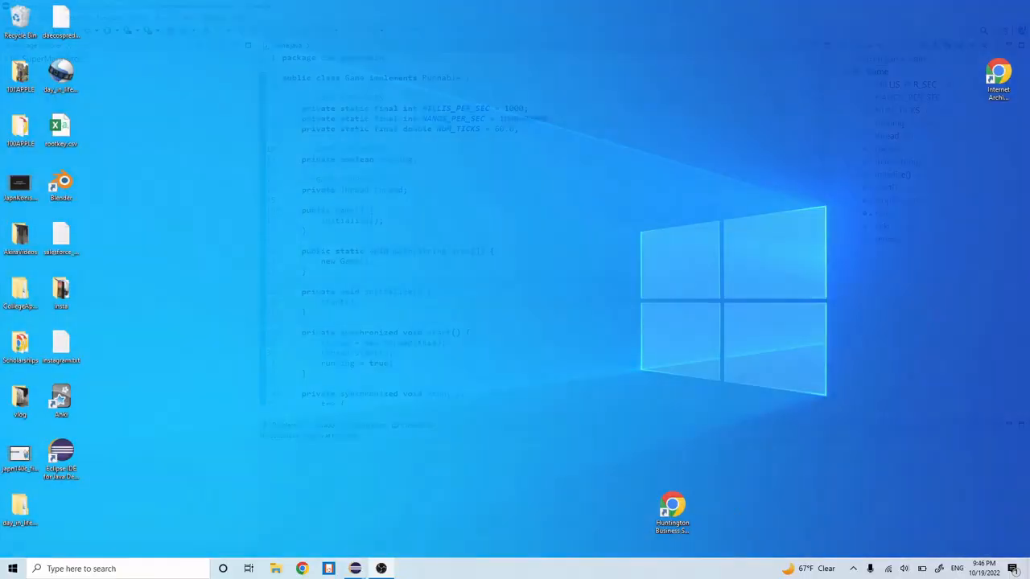
# Expand the SuperMarioBros project tree to show src, com.game.main and Game.java
pyautogui.click(354, 569)
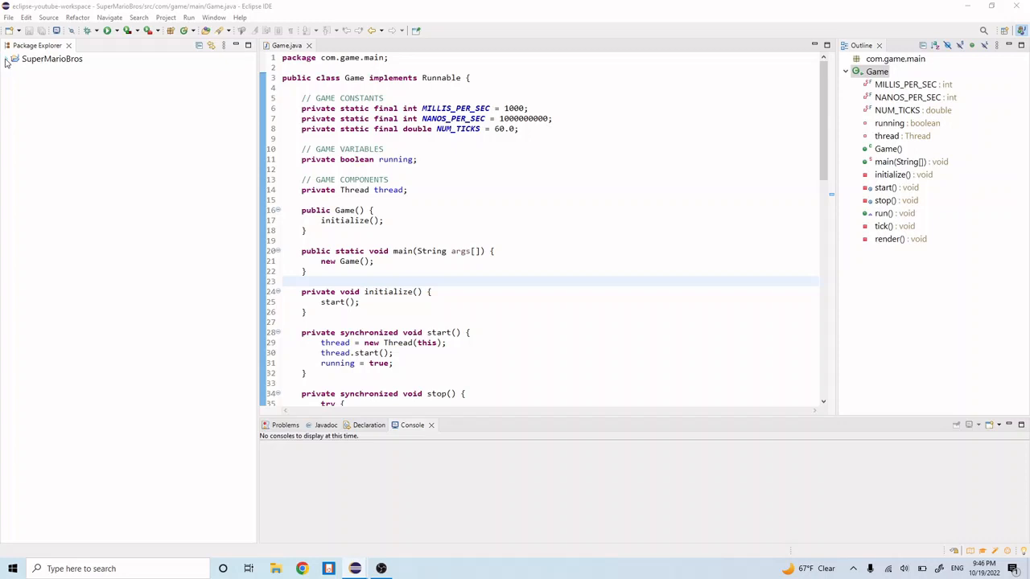
pyautogui.click(7, 58)
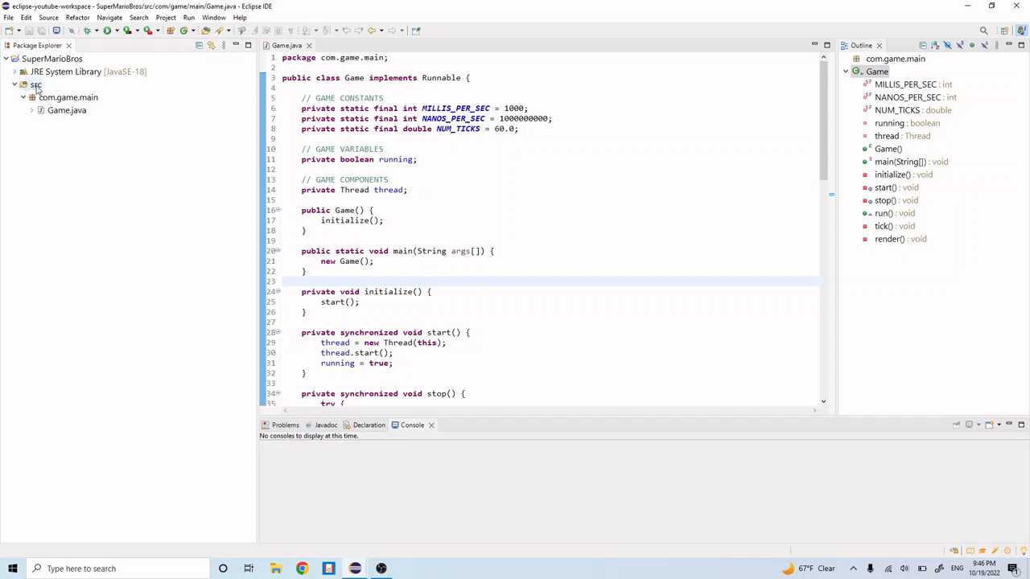
# Create a new package named com.game.gfx under the src folder
pyautogui.rightClick(35, 86)
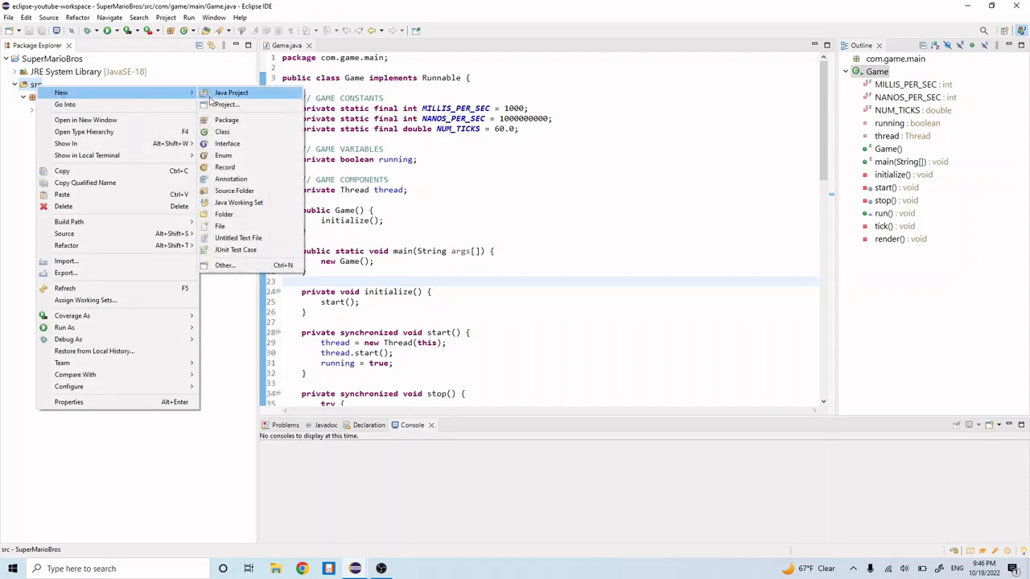
pyautogui.click(227, 119)
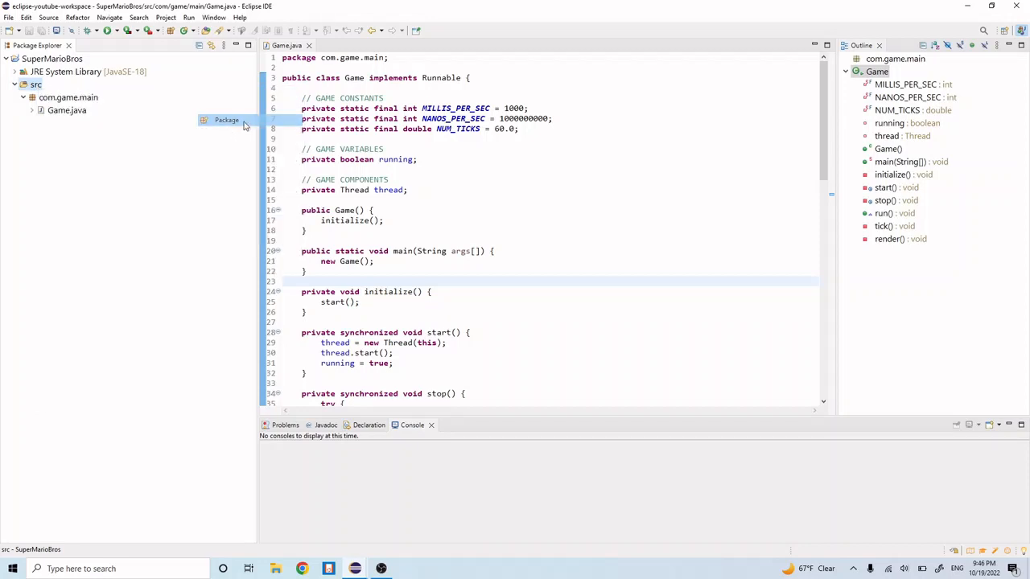
pyautogui.click(225, 119)
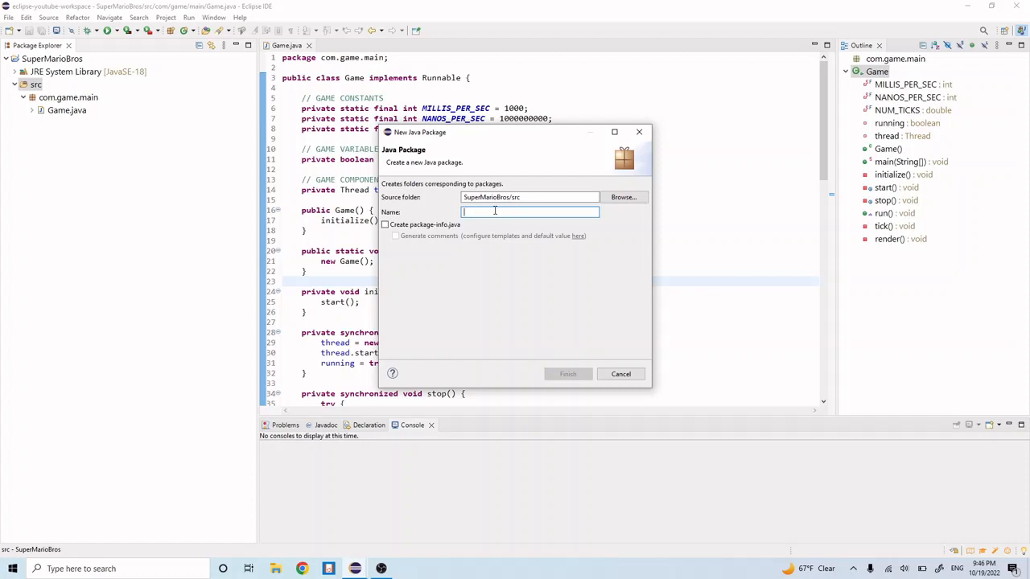
pyautogui.write('com.')
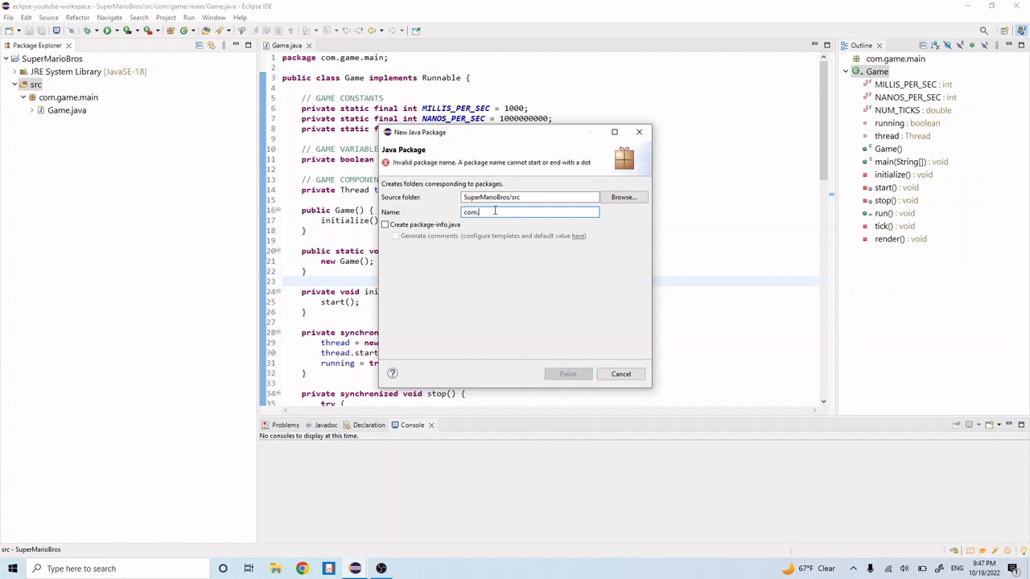
pyautogui.write('game')
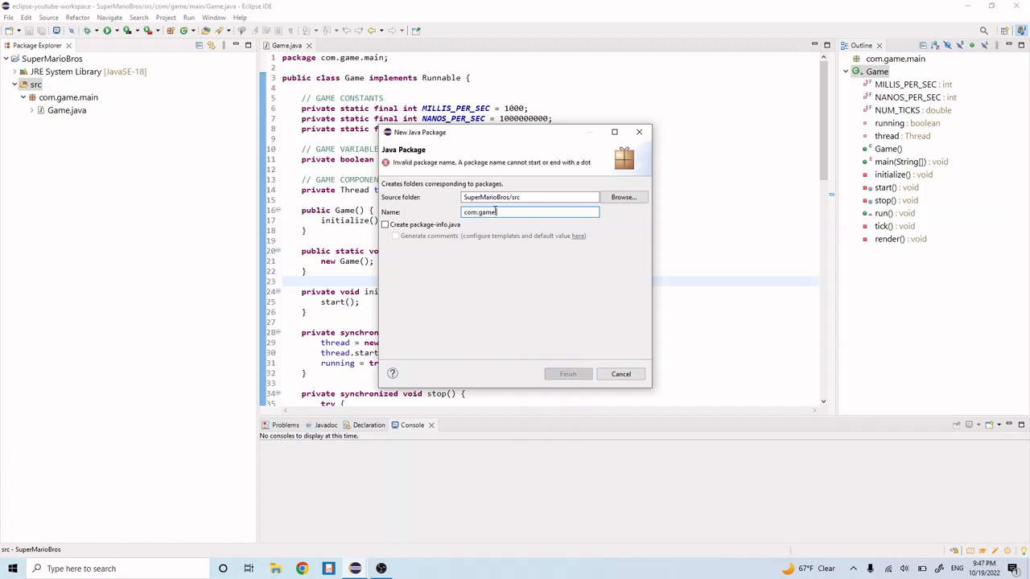
pyautogui.write('gfx')
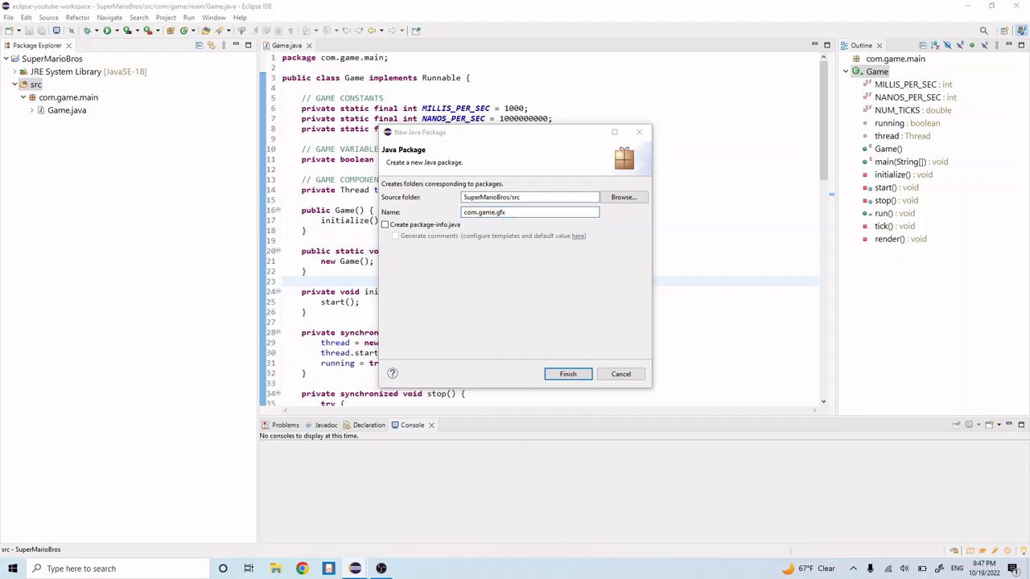
pyautogui.moveTo(201, 441)
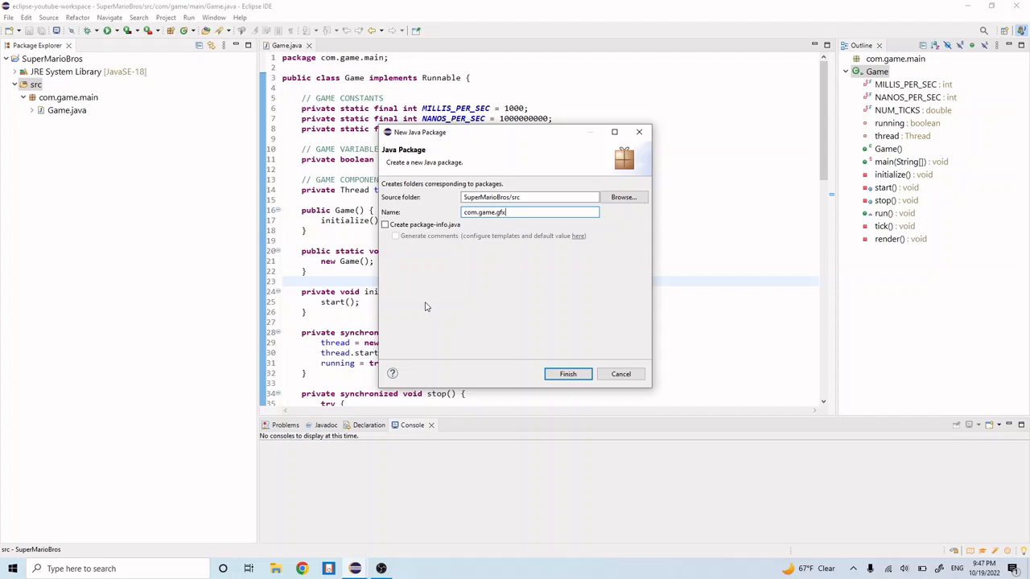
pyautogui.moveTo(405, 276)
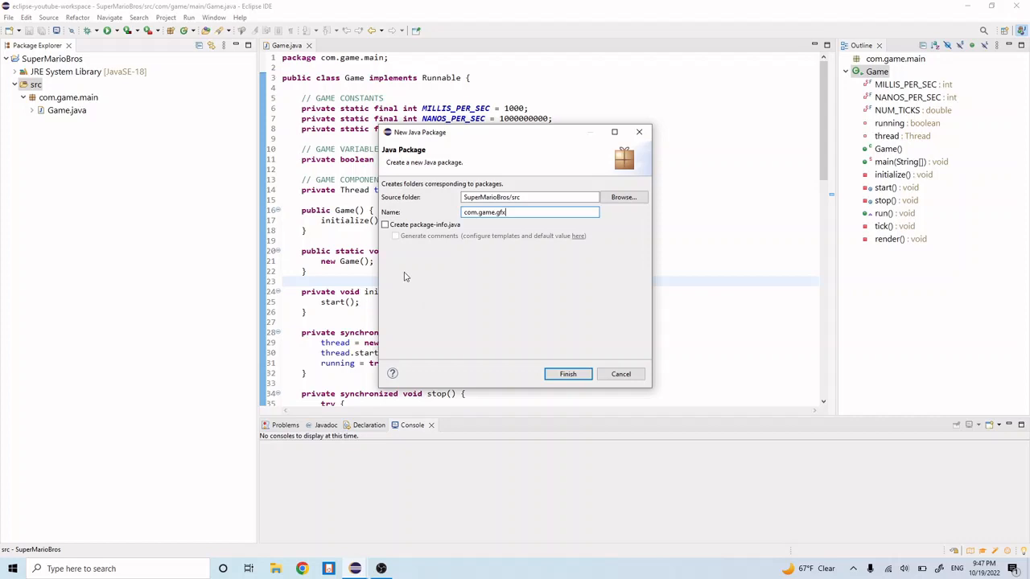
pyautogui.moveTo(566, 373)
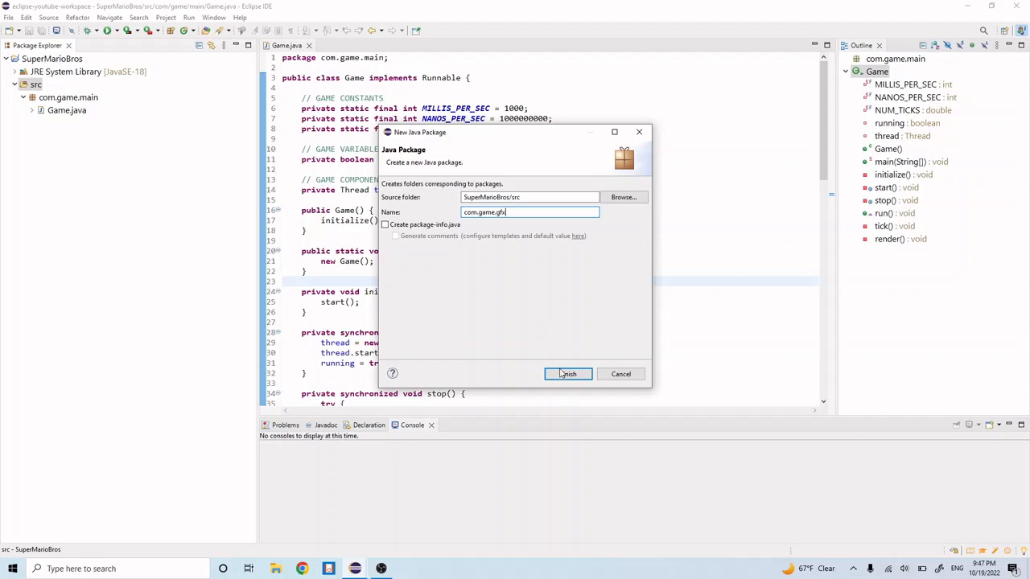
pyautogui.click(567, 373)
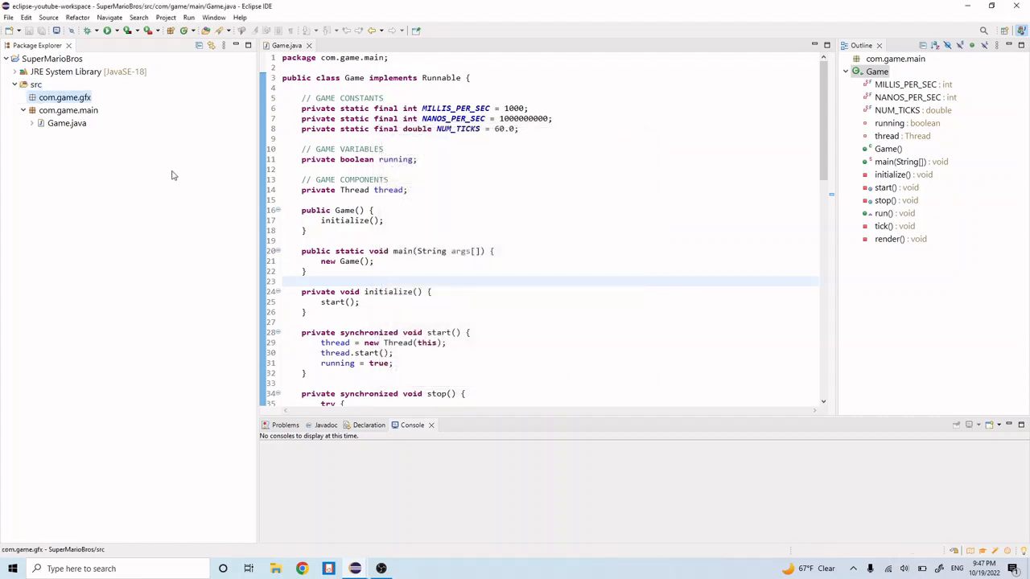
# Create a new class named Windows in the com.game.gfx package
pyautogui.rightClick(65, 97)
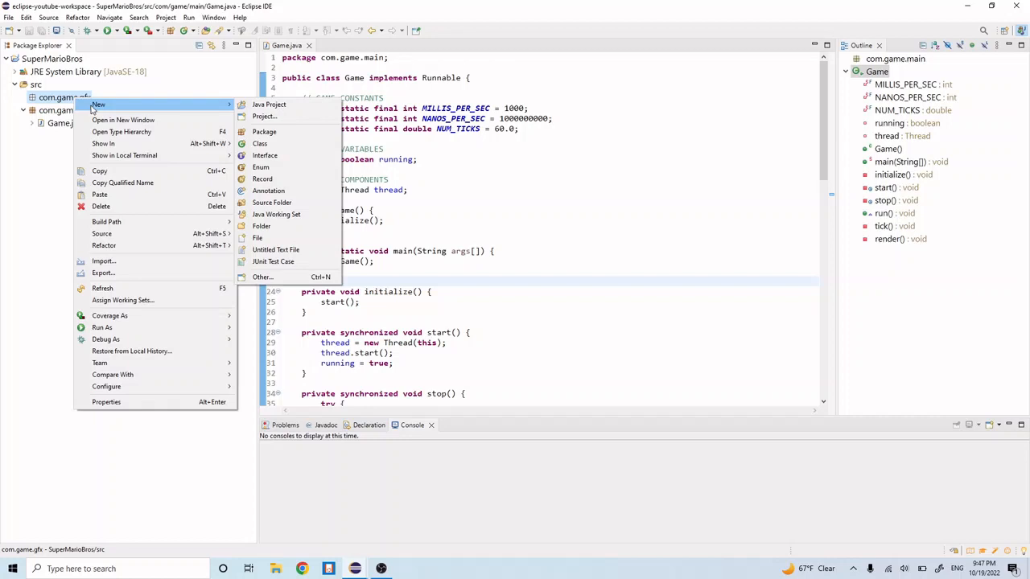
pyautogui.moveTo(259, 143)
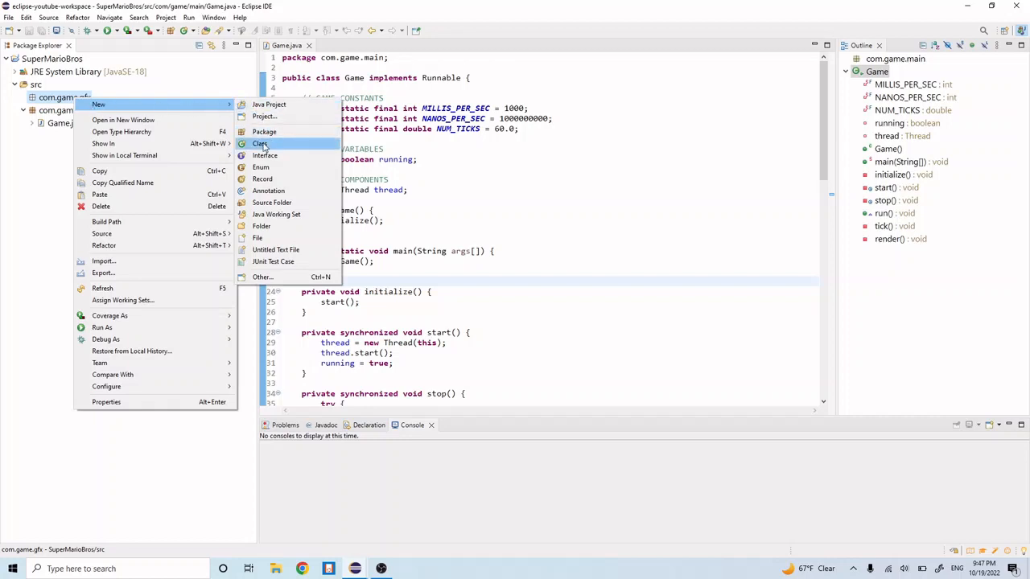
pyautogui.click(259, 143)
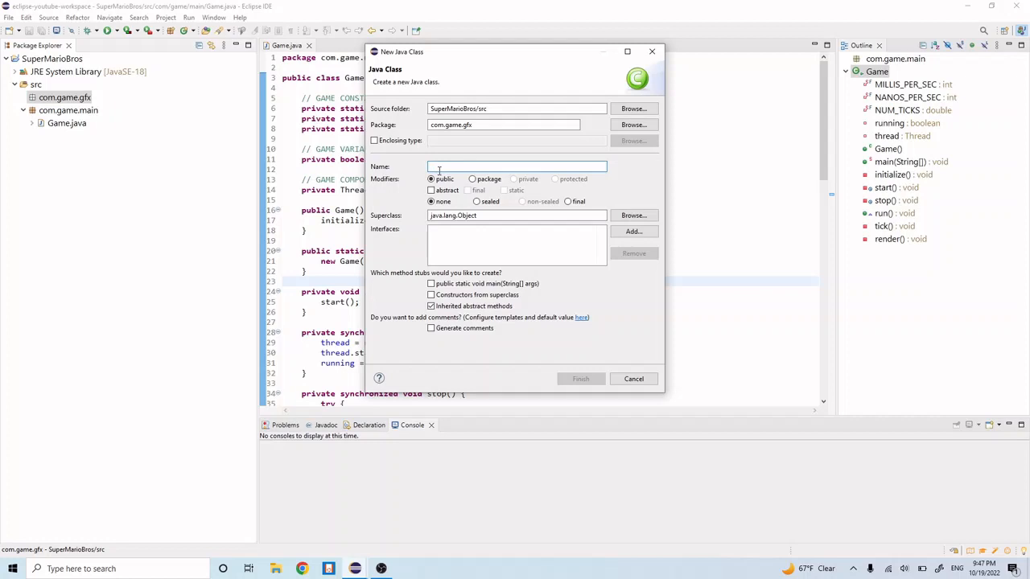
pyautogui.write('Wind')
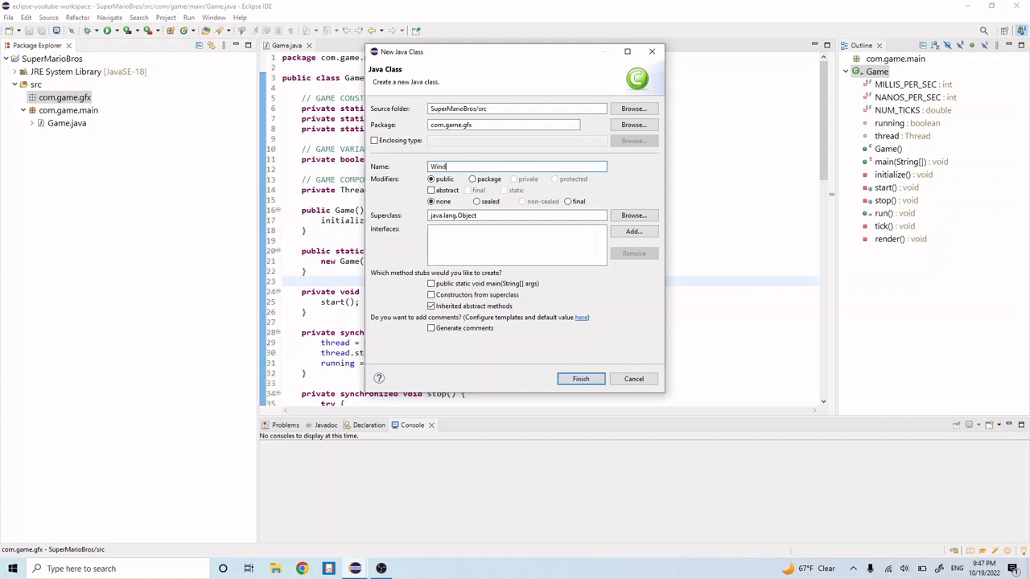
pyautogui.write('ows.java')
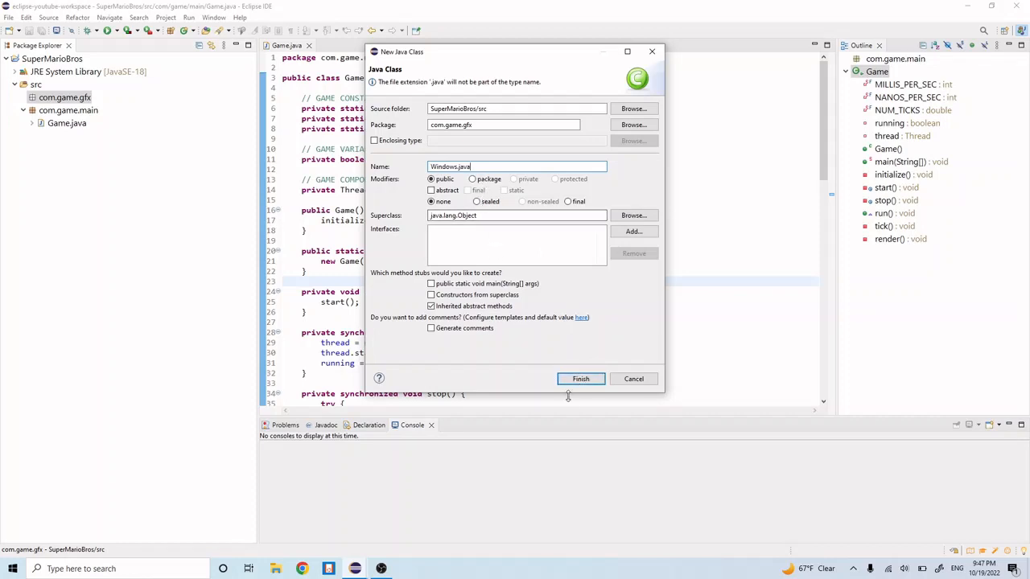
pyautogui.click(579, 380)
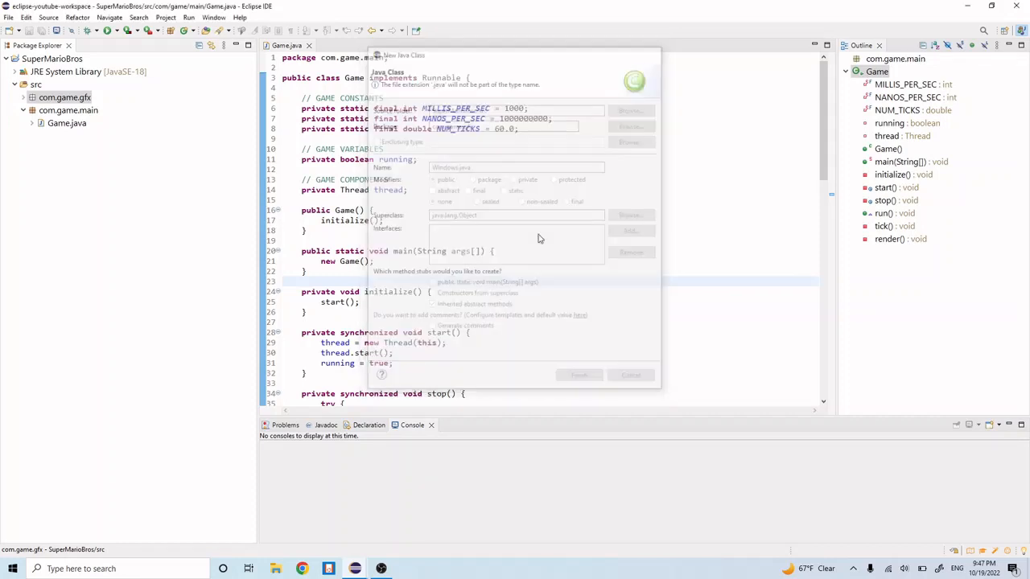
pyautogui.click(579, 375)
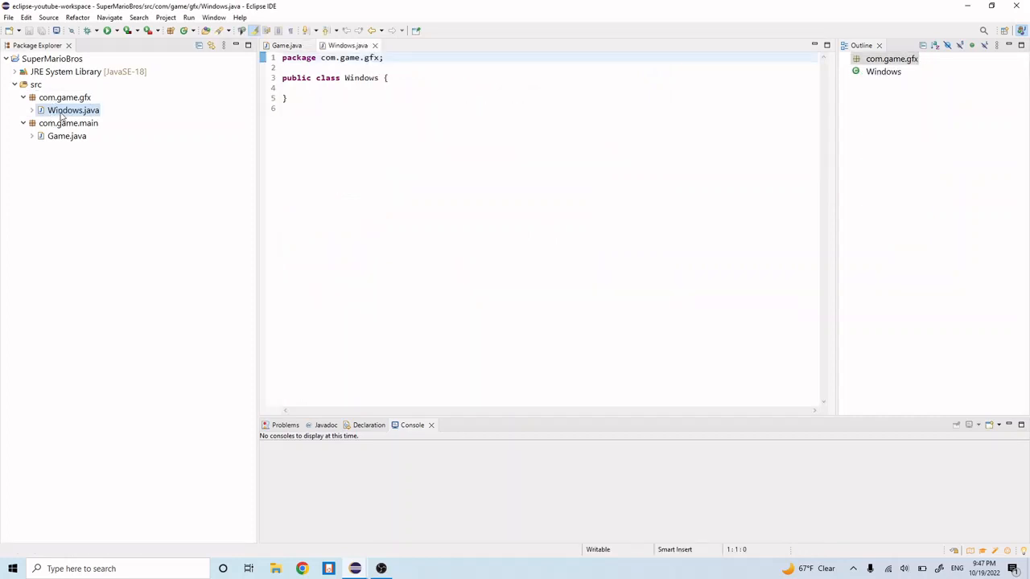
# Place the cursor inside the Windows class body and add blank lines
pyautogui.click(341, 90)
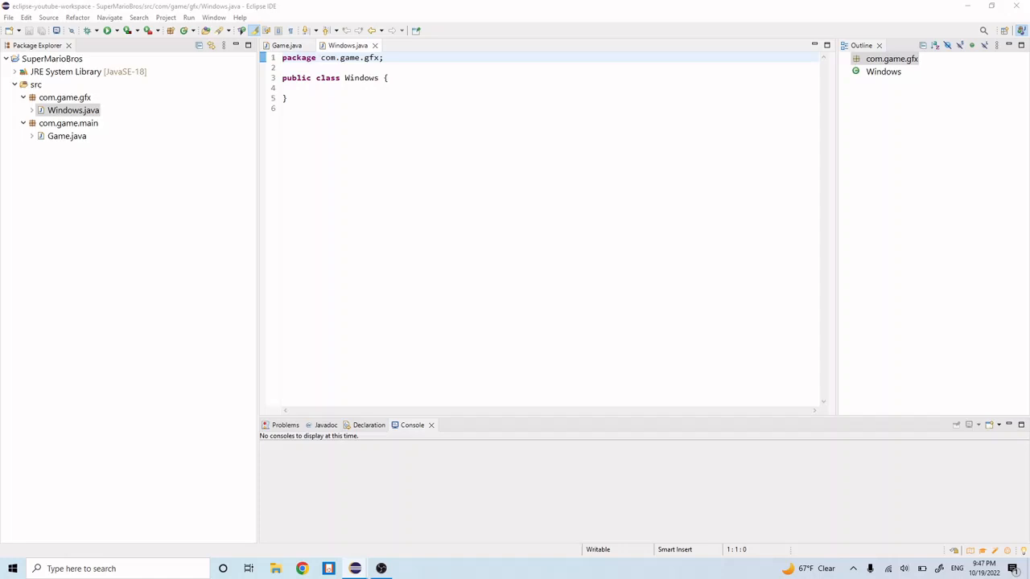
pyautogui.moveTo(252, 286)
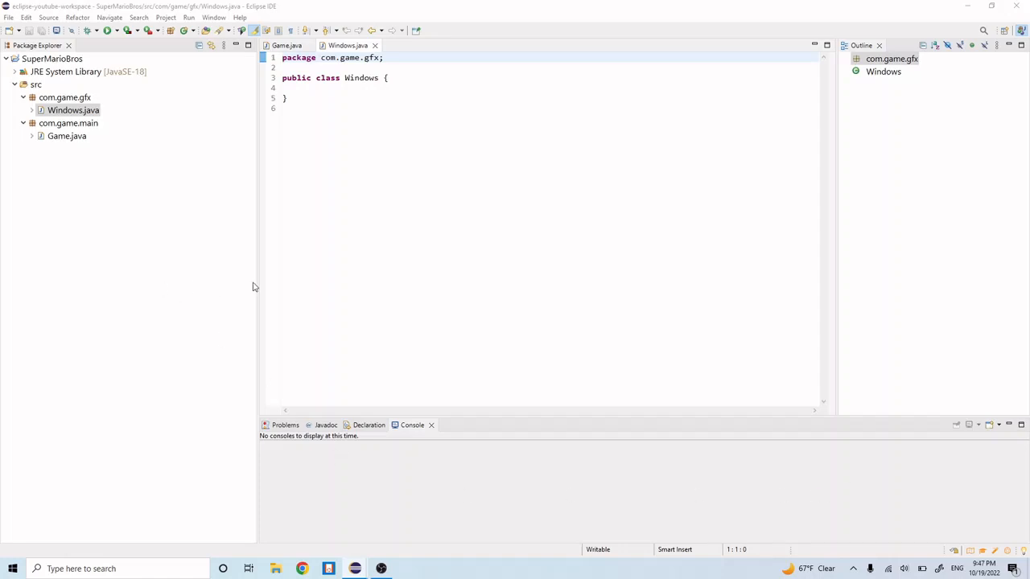
pyautogui.moveTo(373, 183)
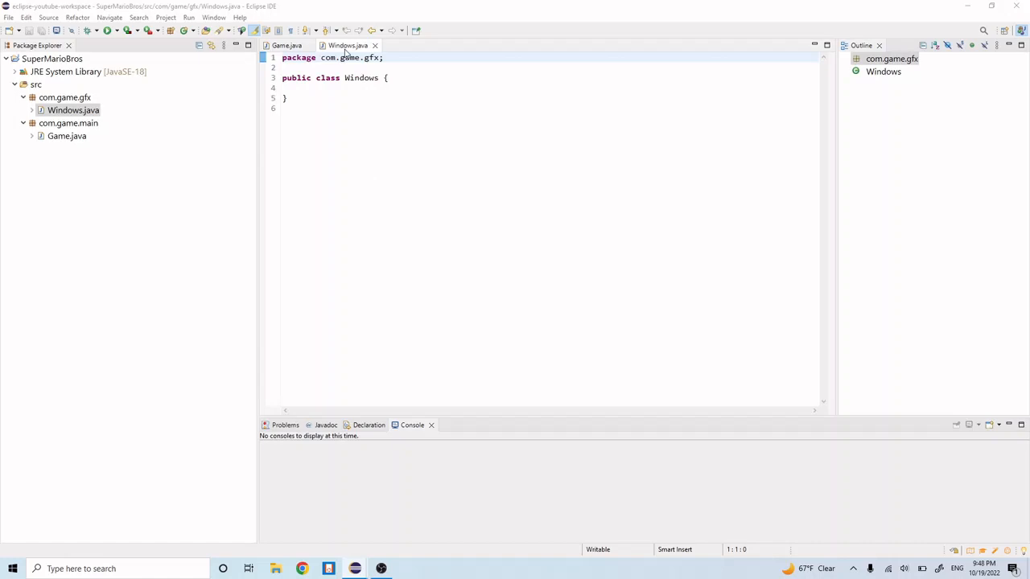
pyautogui.click(351, 87)
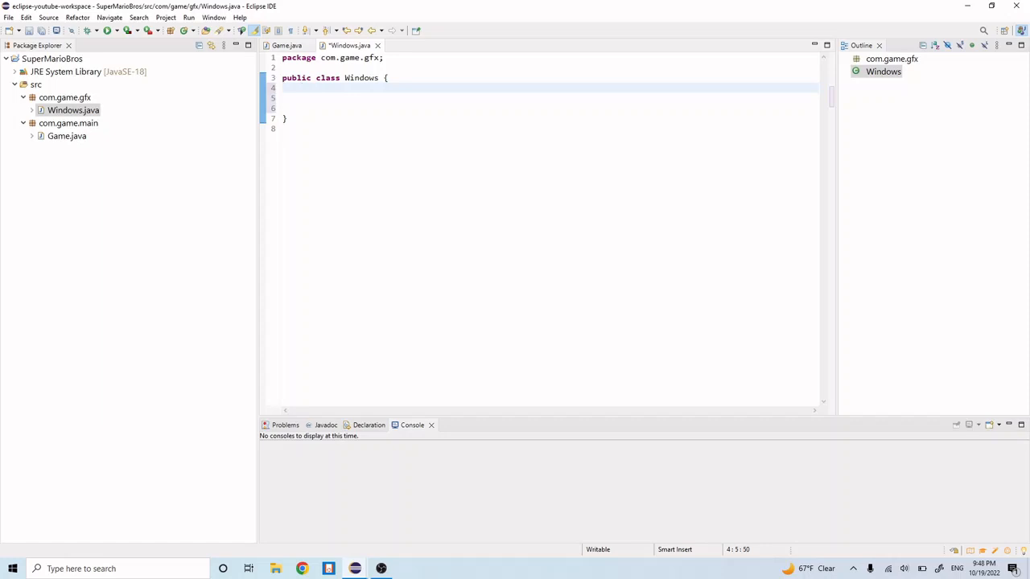
# Declare private JFrame frame and private Dimension size fields in Windows
pyautogui.write('private JFra')
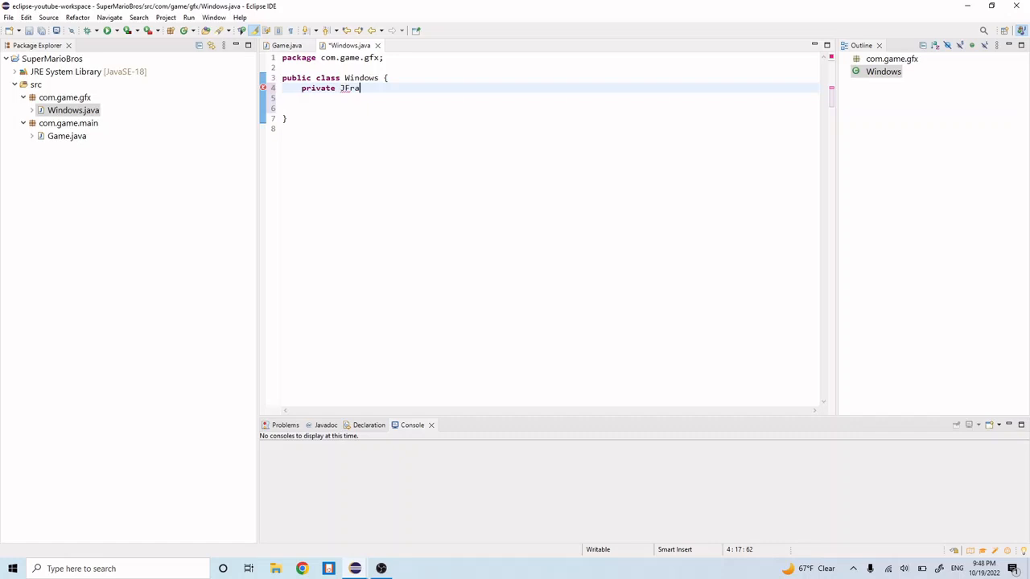
pyautogui.write('me frame;')
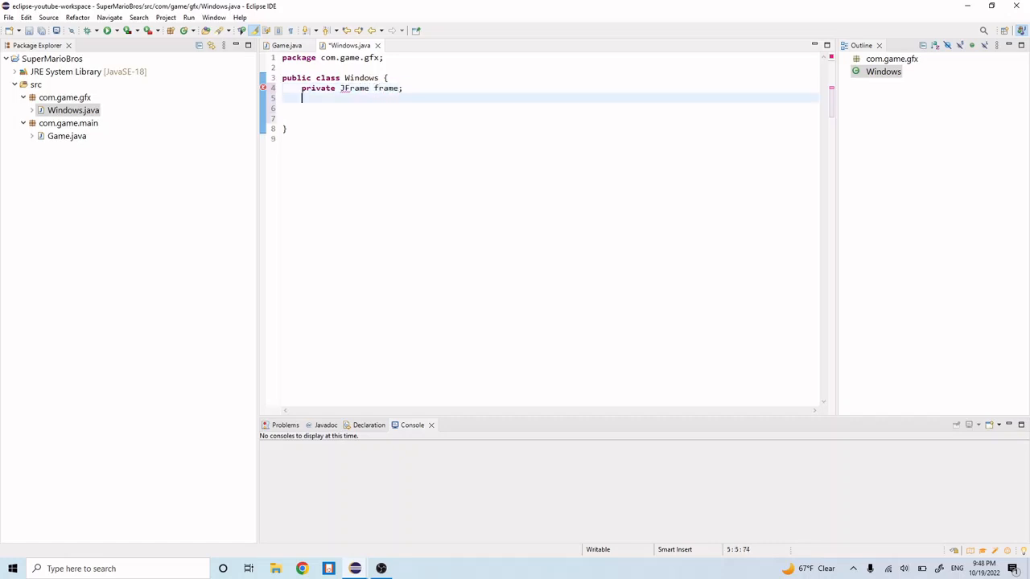
pyautogui.write('private D')
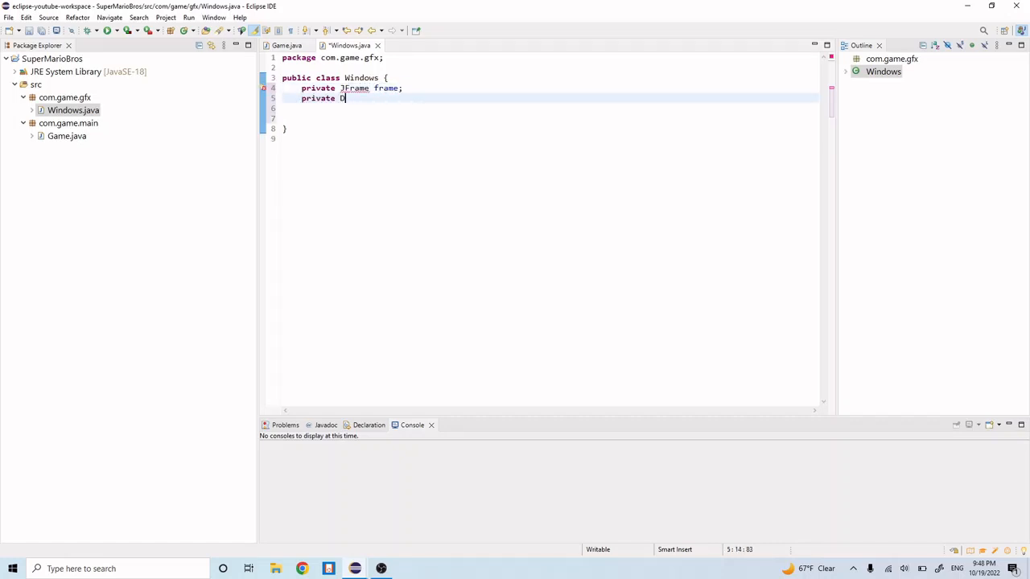
pyautogui.write('imension size')
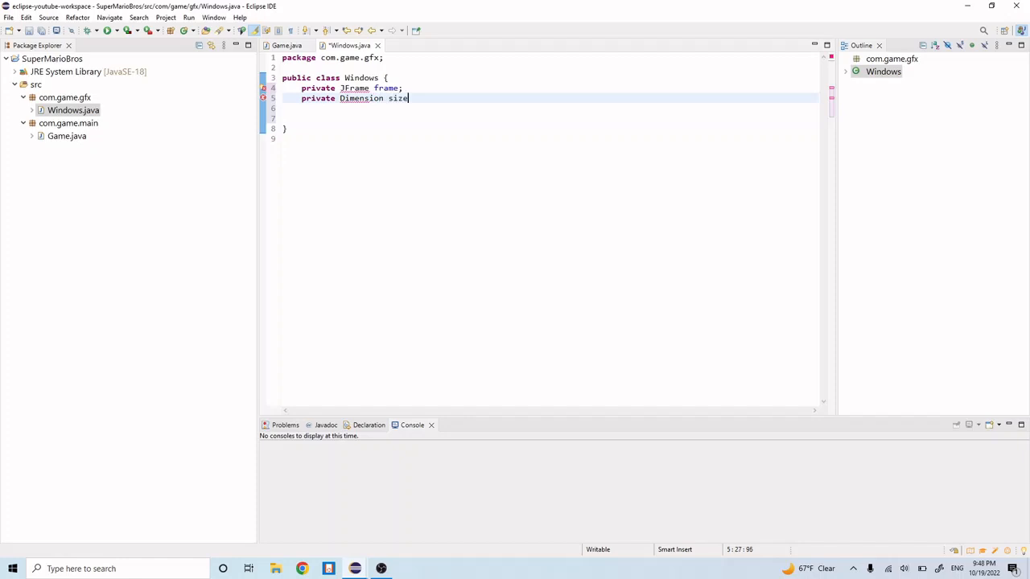
pyautogui.write(';')
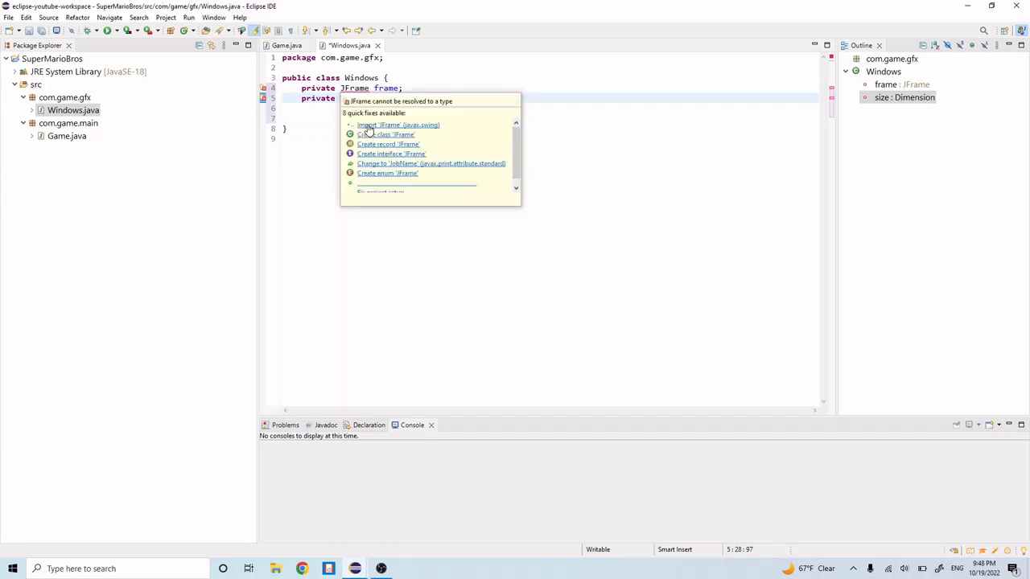
# Import javax.swing.JFrame via Quick Fix and tidy the import lines
pyautogui.click(396, 125)
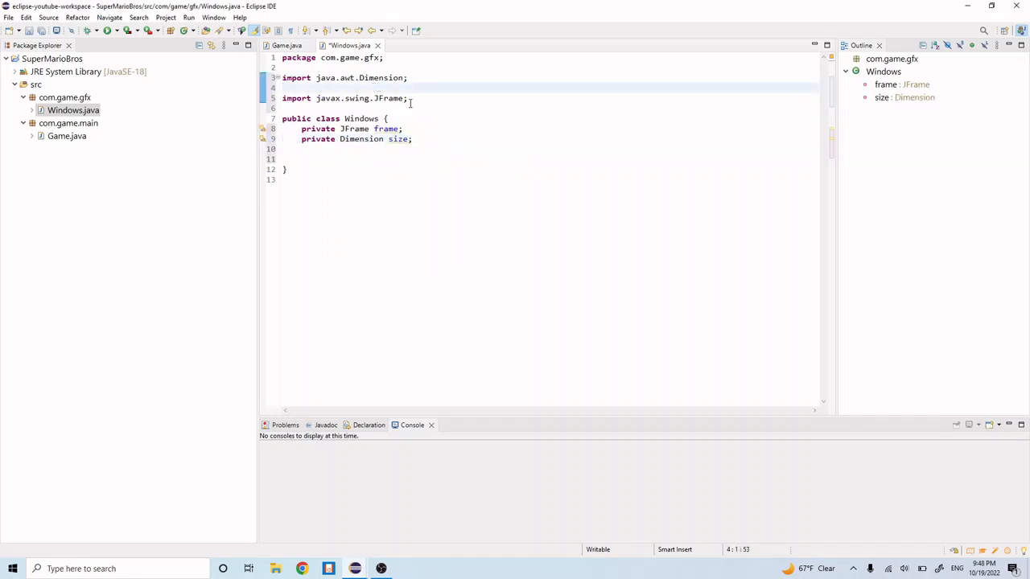
pyautogui.press('Delete')
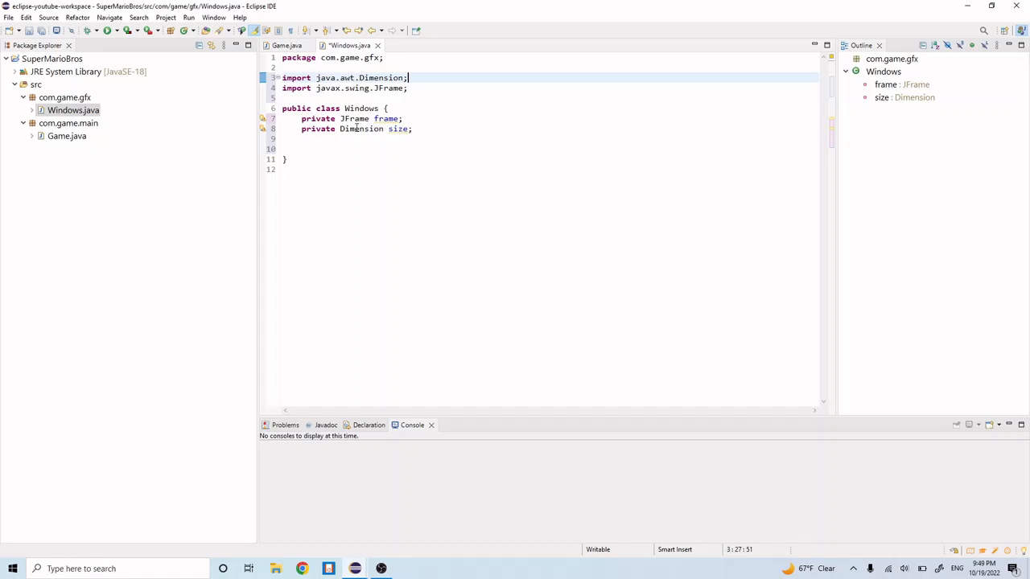
pyautogui.click(412, 129)
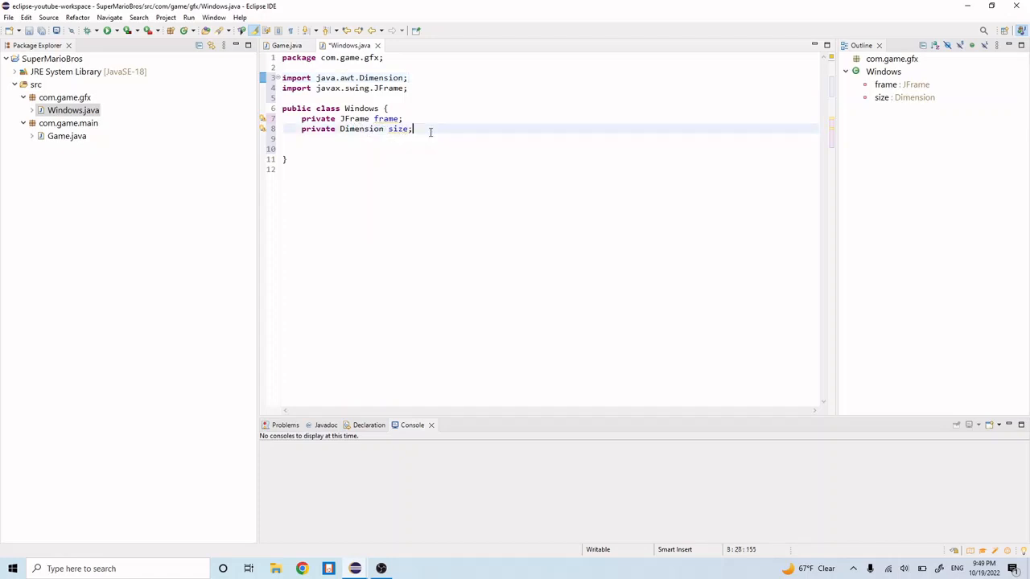
pyautogui.click(904, 99)
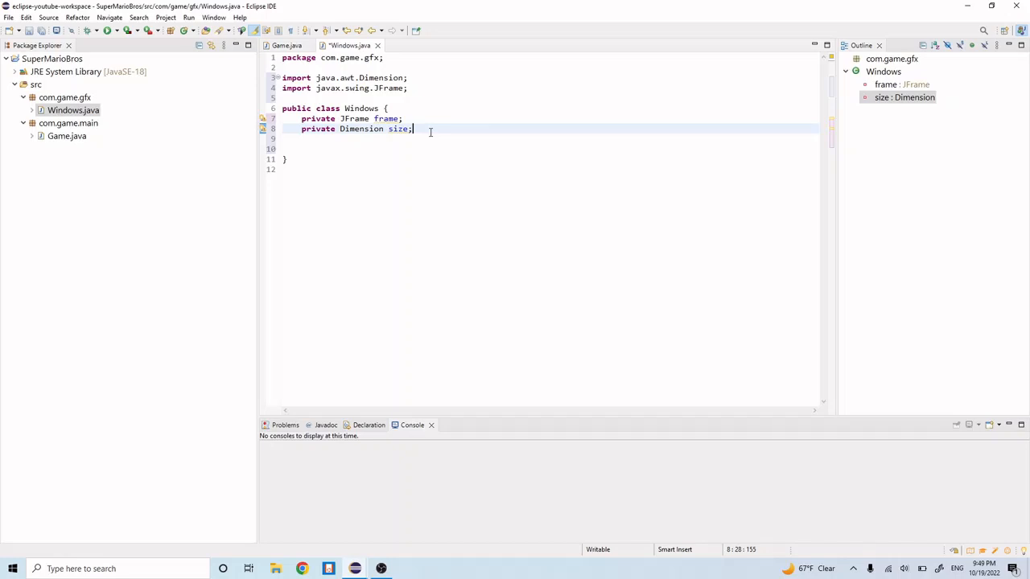
# Write public Window(int width, int height, String title, Game game) { below the fields
pyautogui.press('Return')
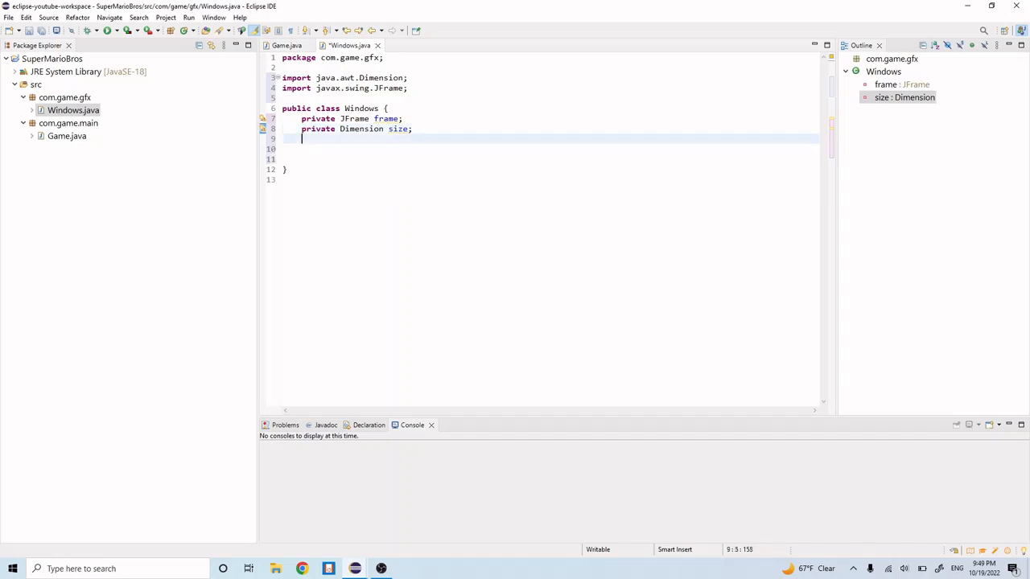
pyautogui.press('Return')
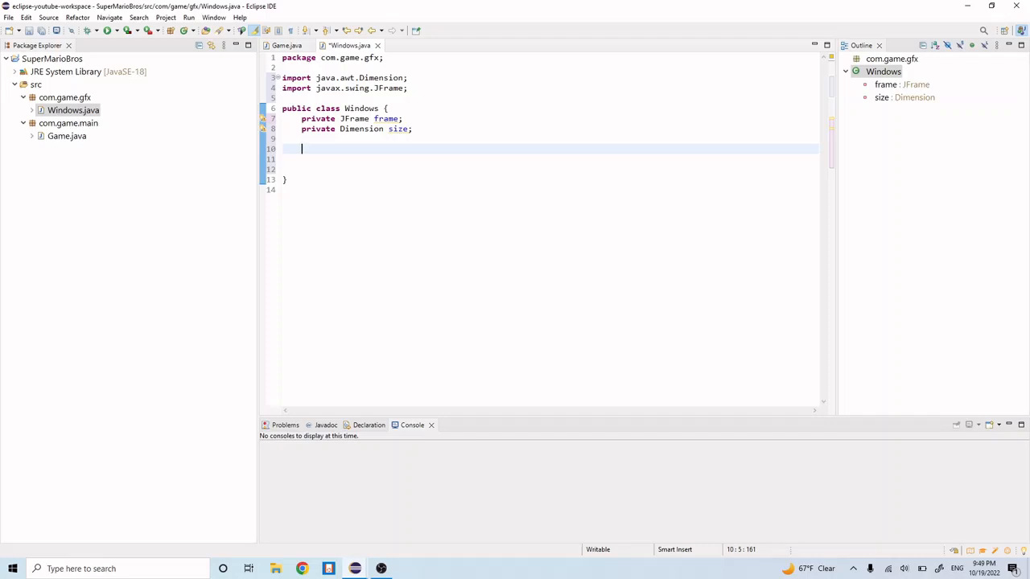
pyautogui.write('public')
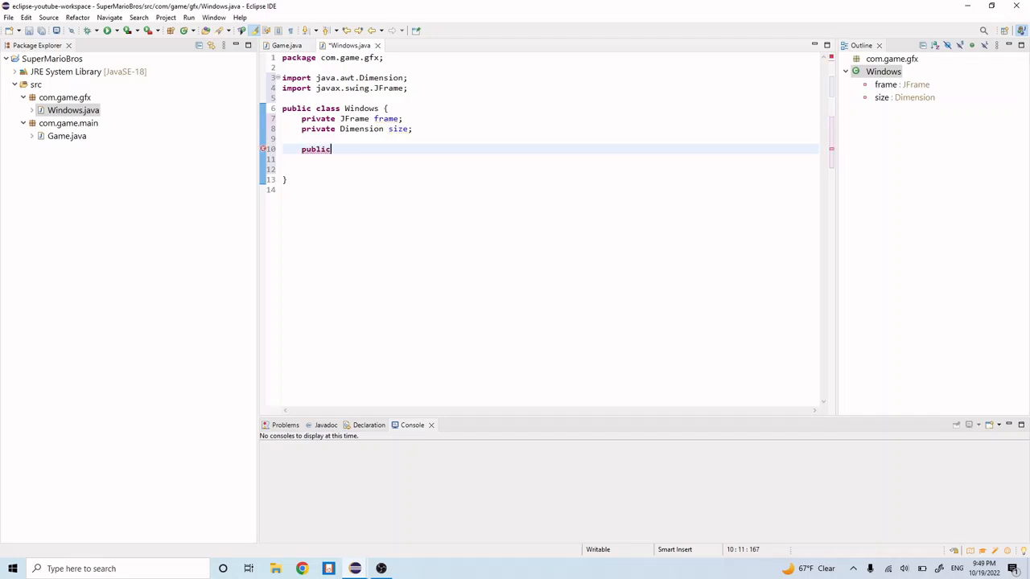
pyautogui.write('Win')
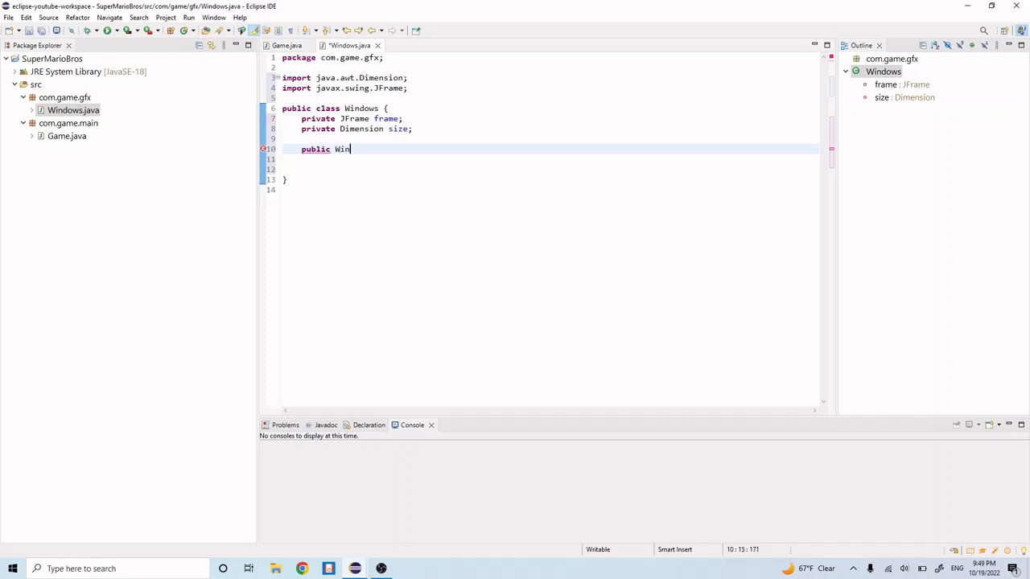
pyautogui.write('dow()')
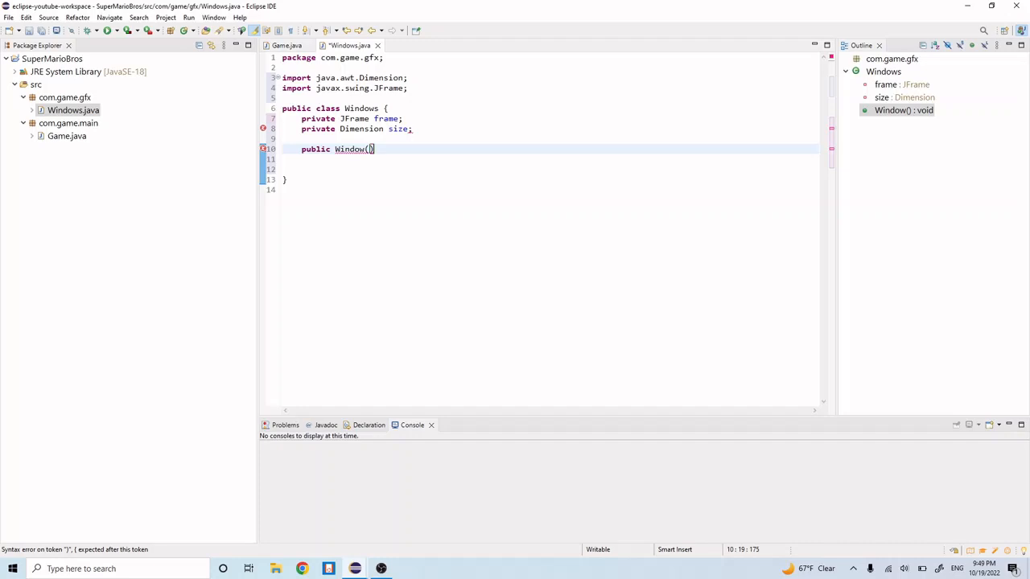
pyautogui.write('int width')
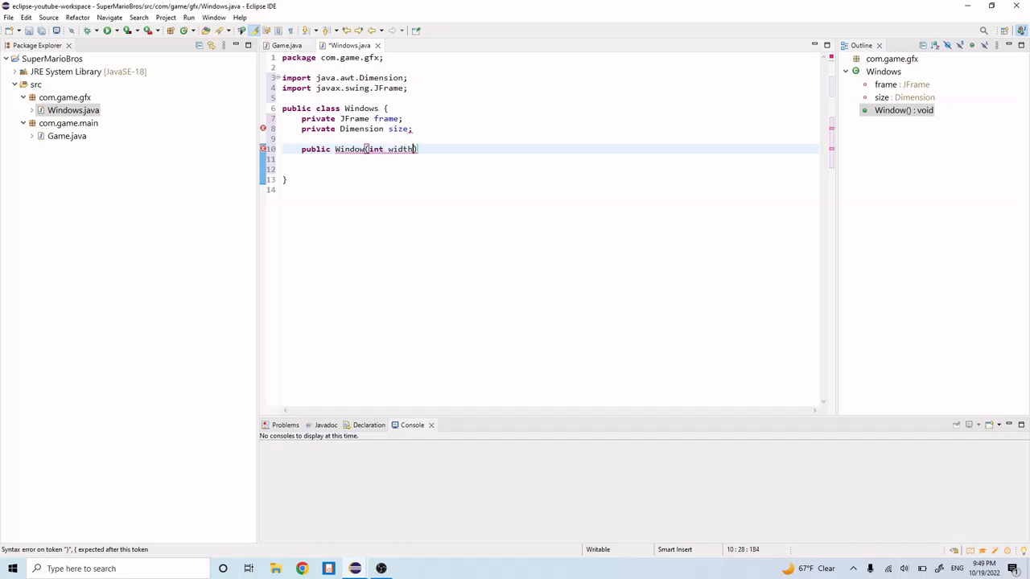
pyautogui.write(', int height')
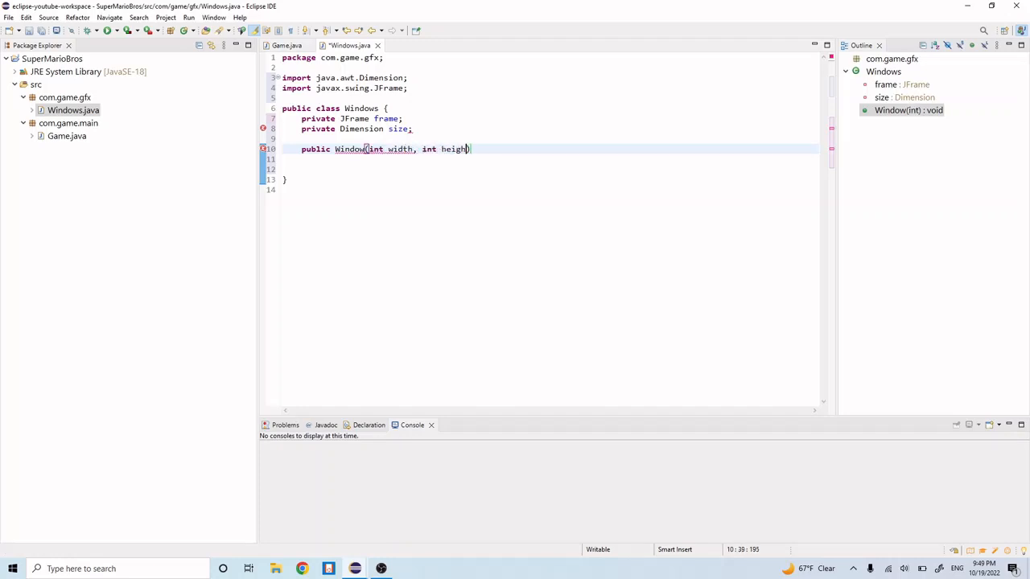
pyautogui.write(', St')
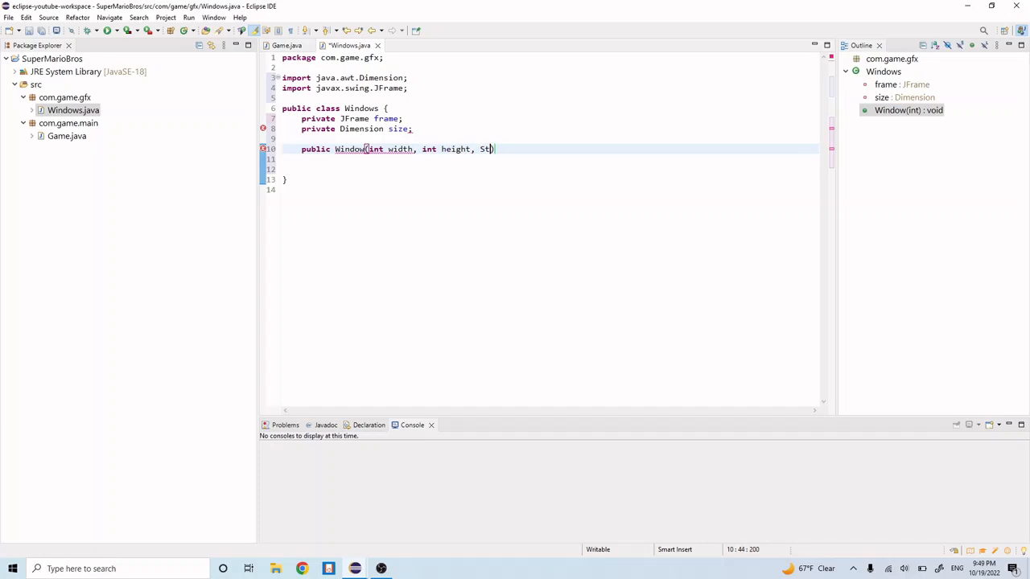
pyautogui.write('ring t')
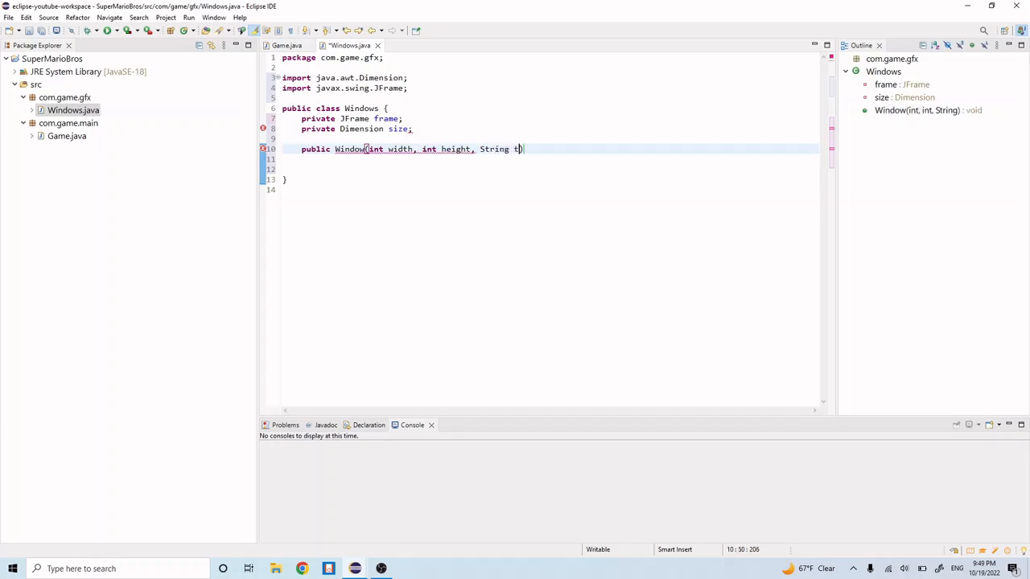
pyautogui.write('itle, Ga')
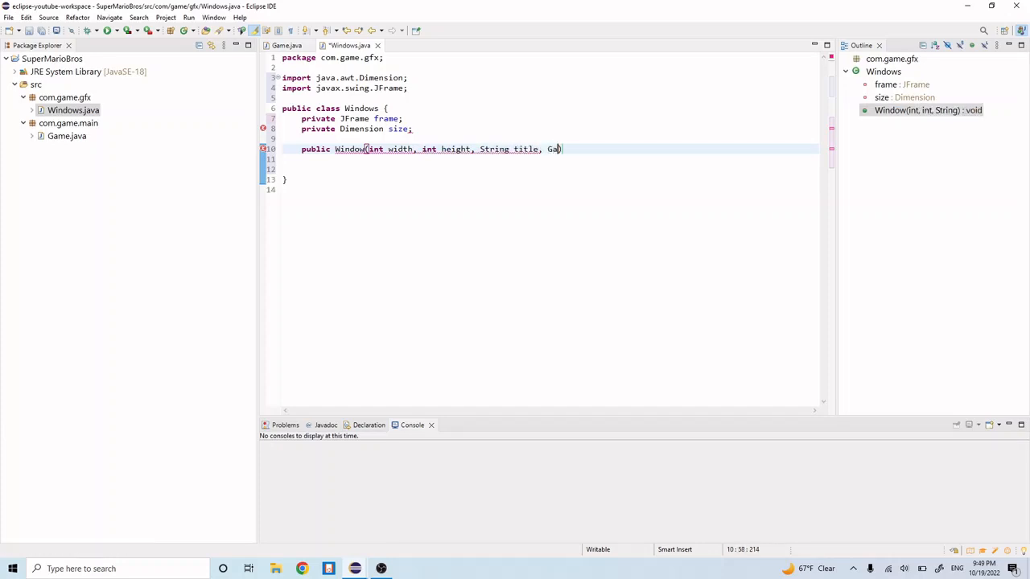
pyautogui.write('me game')
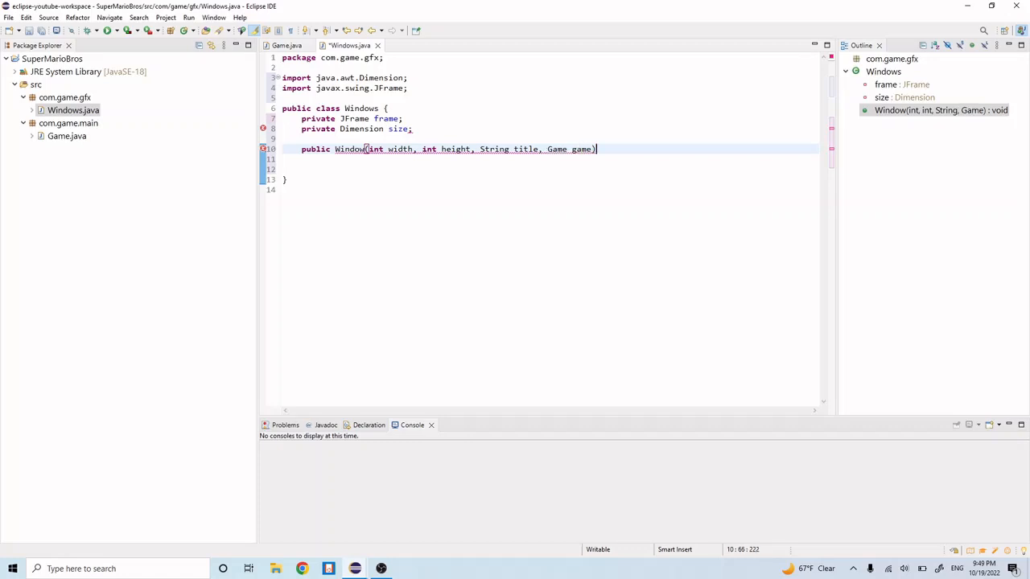
pyautogui.write('{')
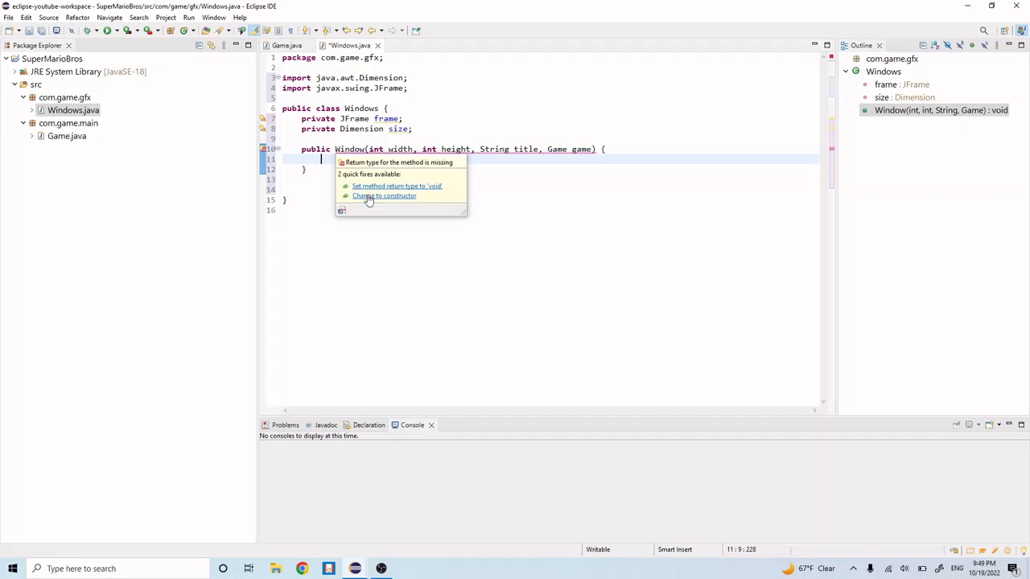
# Apply the 'Change to constructor' quick fix and place the cursor in its body
pyautogui.click(384, 196)
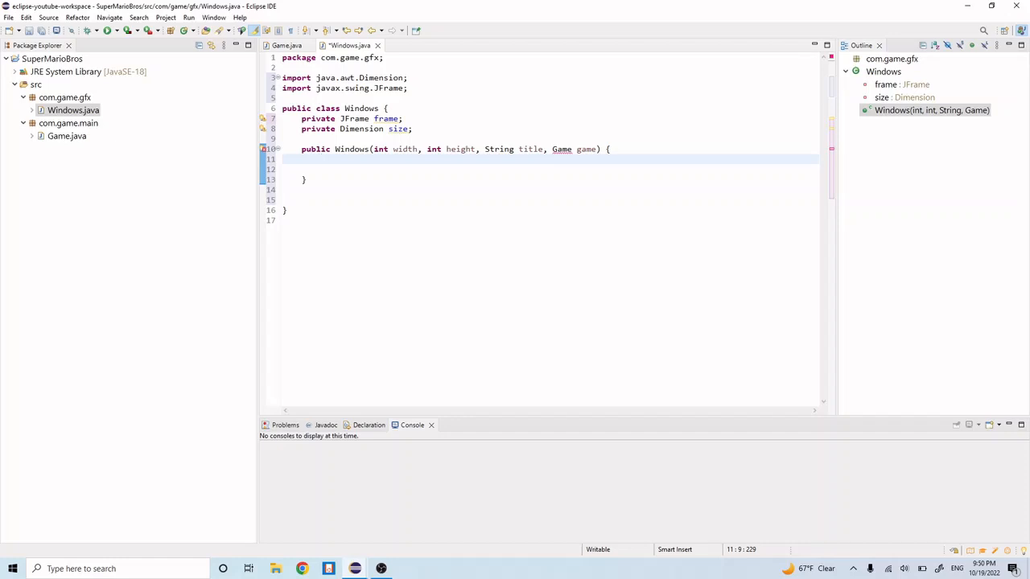
pyautogui.click(320, 159)
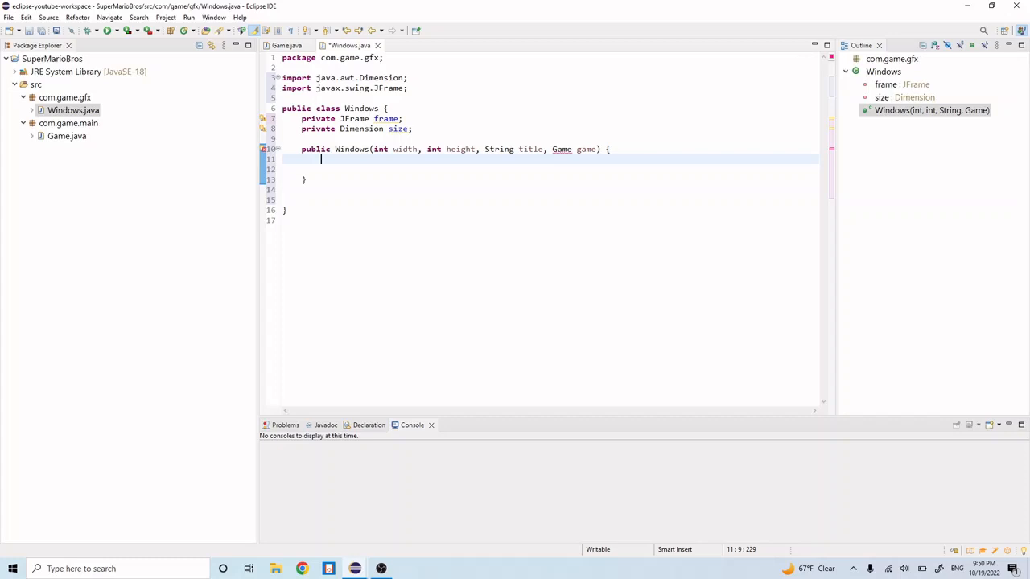
# Assign size = new Dimension(width, height) in the constructor
pyautogui.write('size =')
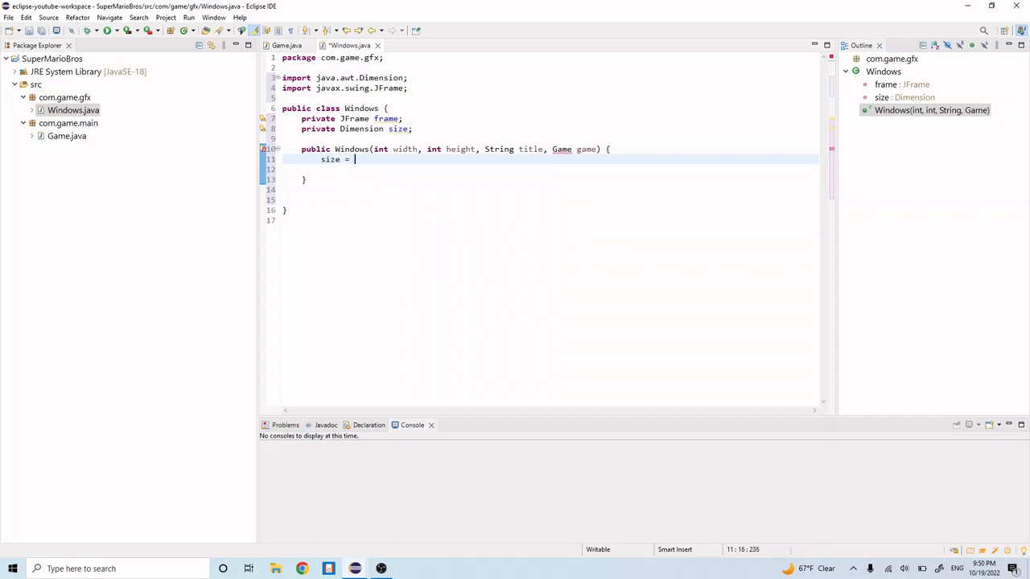
pyautogui.write('new Dime')
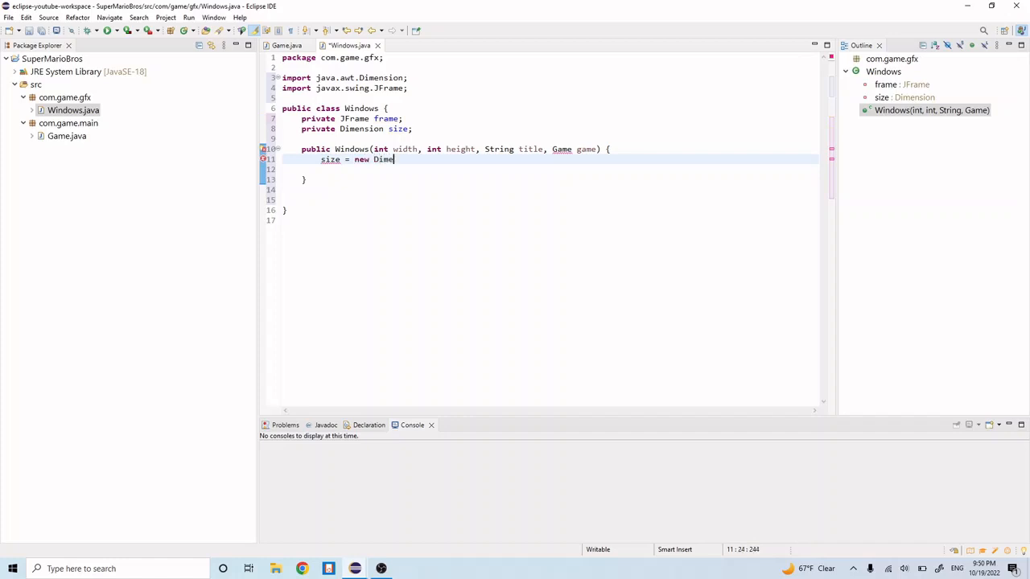
pyautogui.write('nsion()')
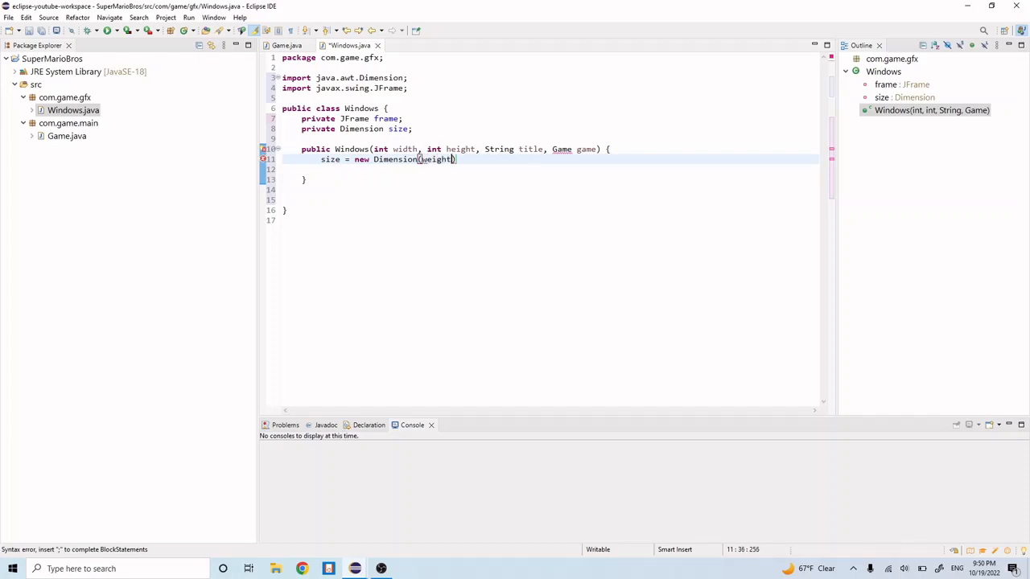
pyautogui.write(', height')
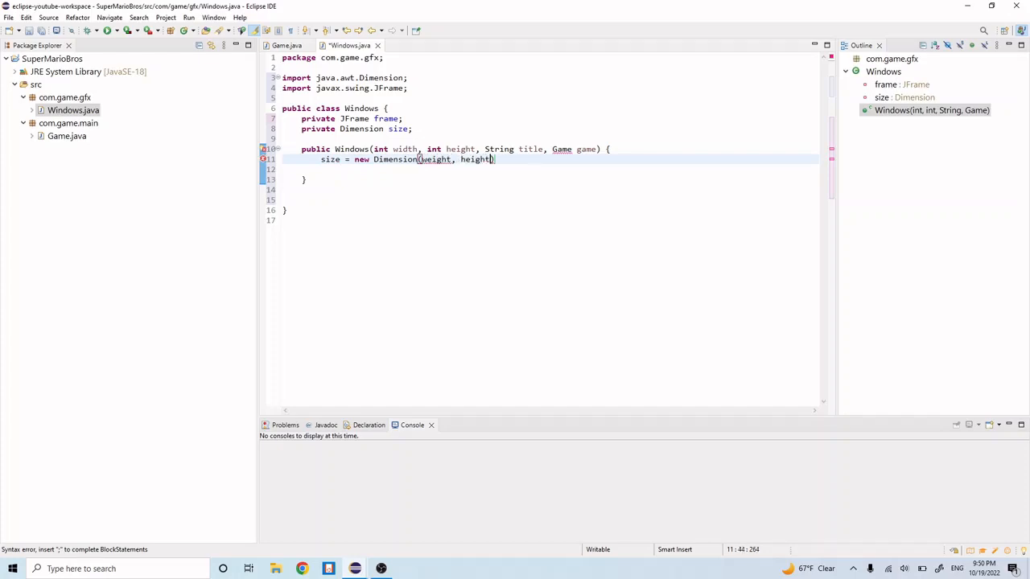
pyautogui.write(';')
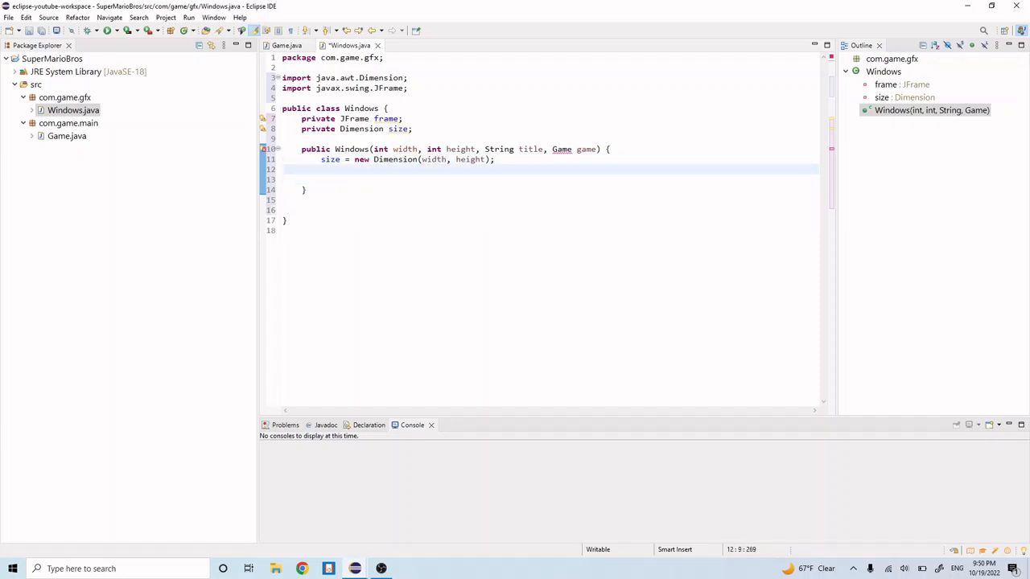
# Assign frame = new JFrame(title) and start a new line
pyautogui.write('frame = new')
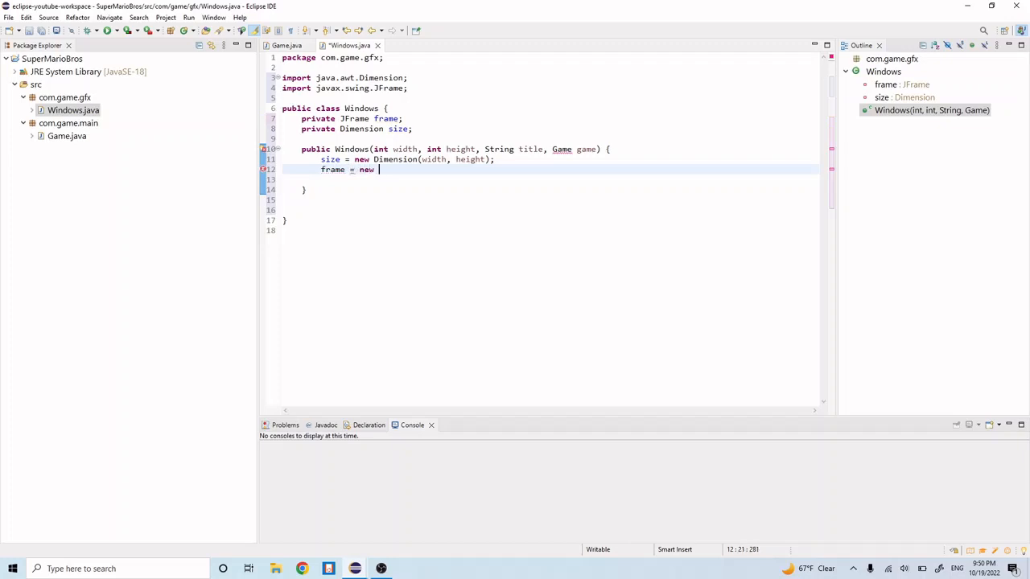
pyautogui.write('Jr')
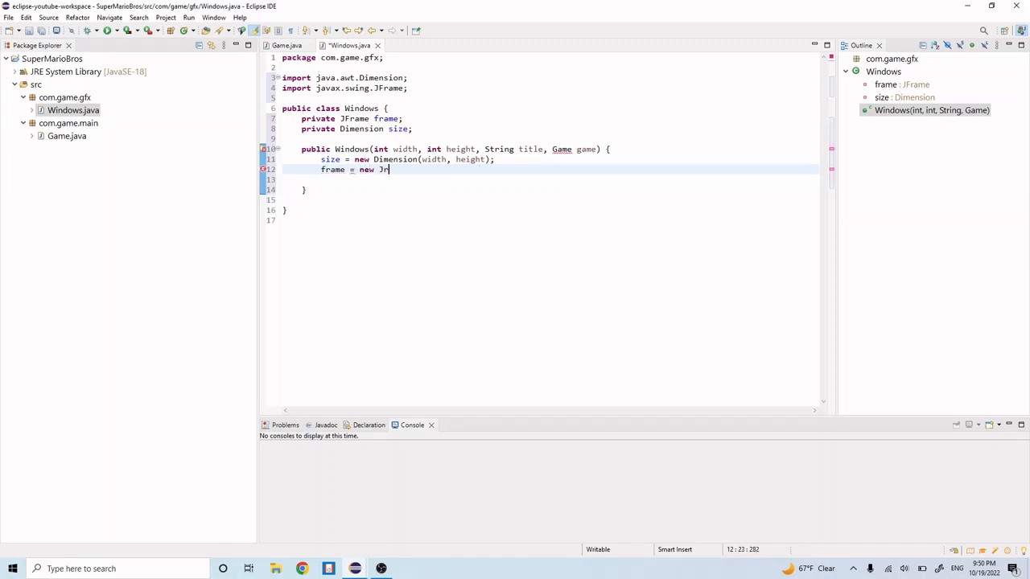
pyautogui.write('Frame()')
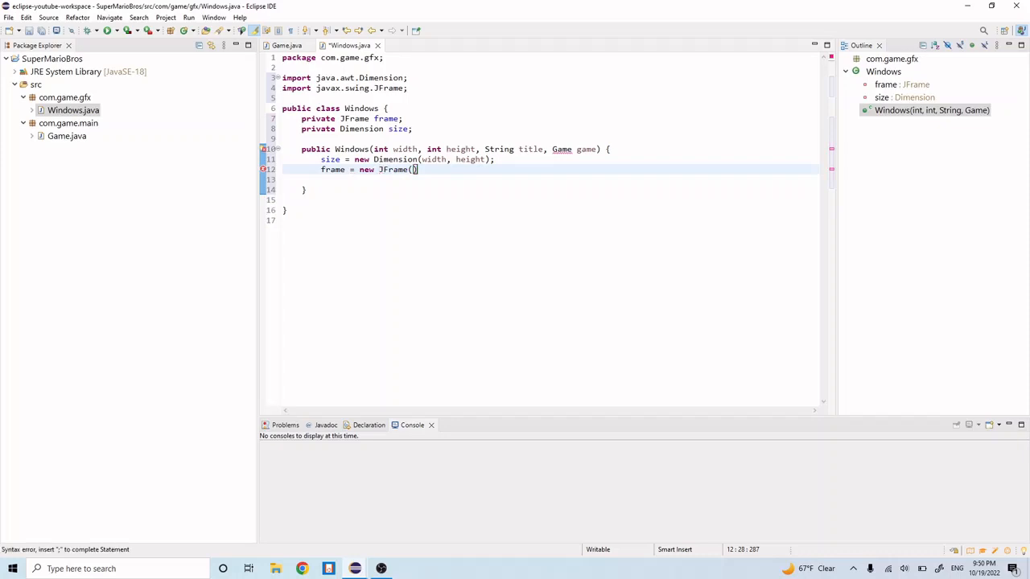
pyautogui.write('title);')
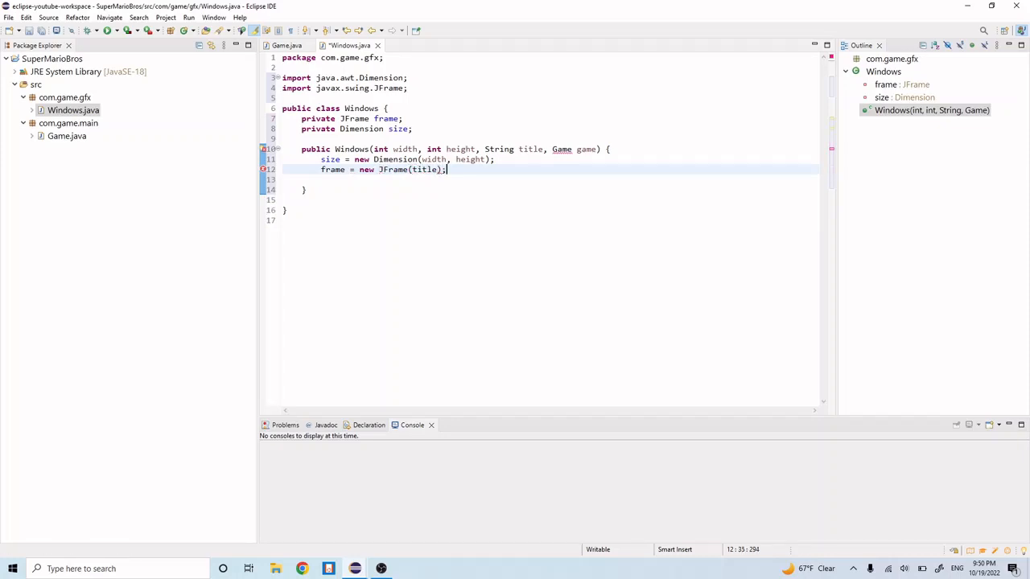
pyautogui.press('Enter')
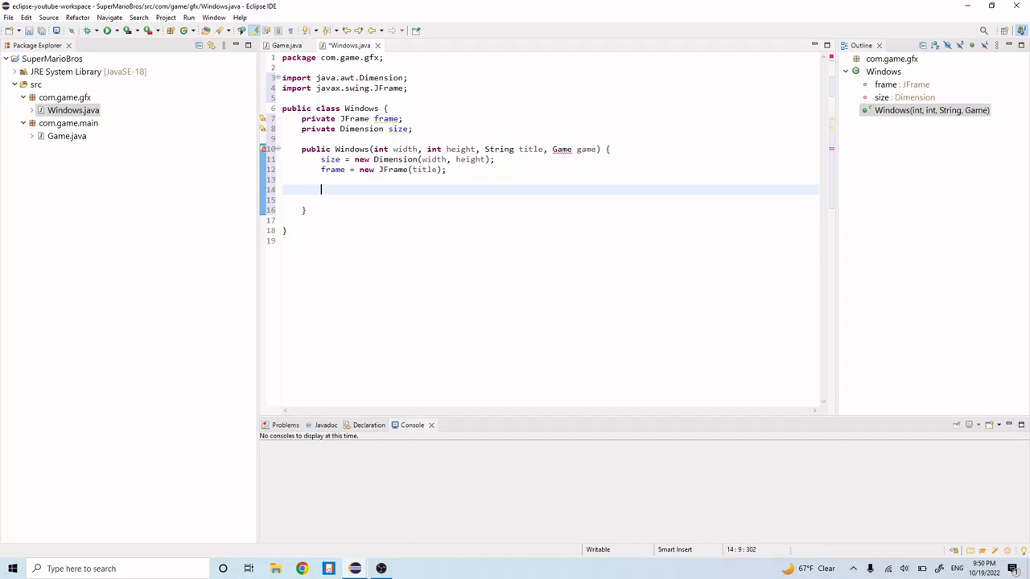
# Call frame.setPreferredSize, setMaximumSize and setMinimumSize, each with size
pyautogui.write('frame')
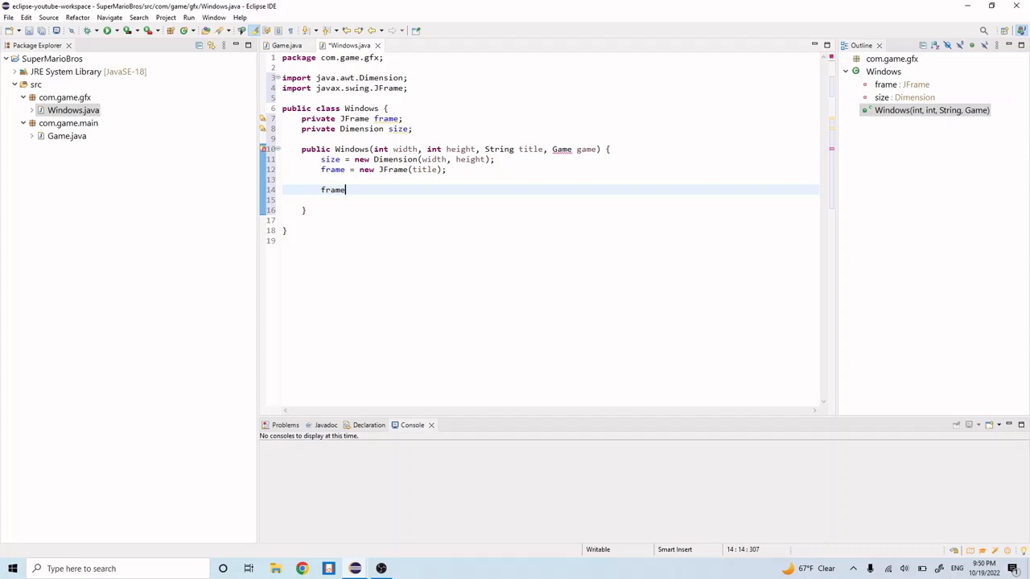
pyautogui.write('.setPreferredSize')
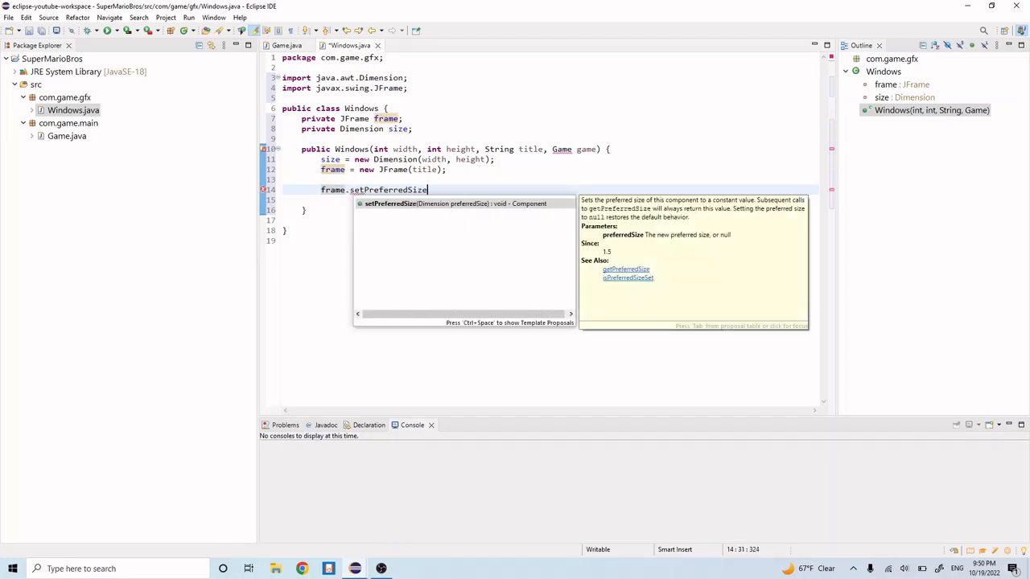
pyautogui.write('(size);')
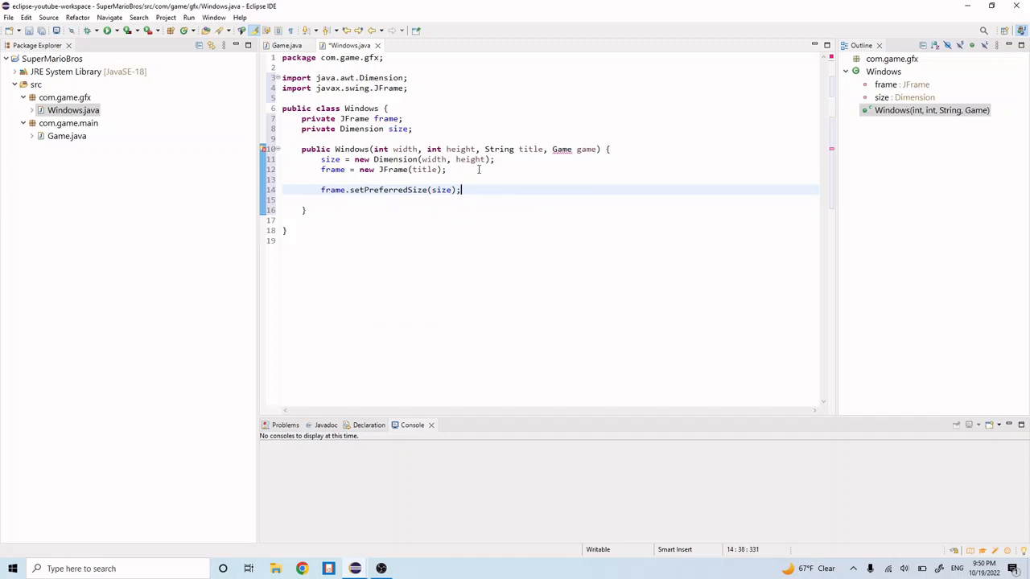
pyautogui.write('fr')
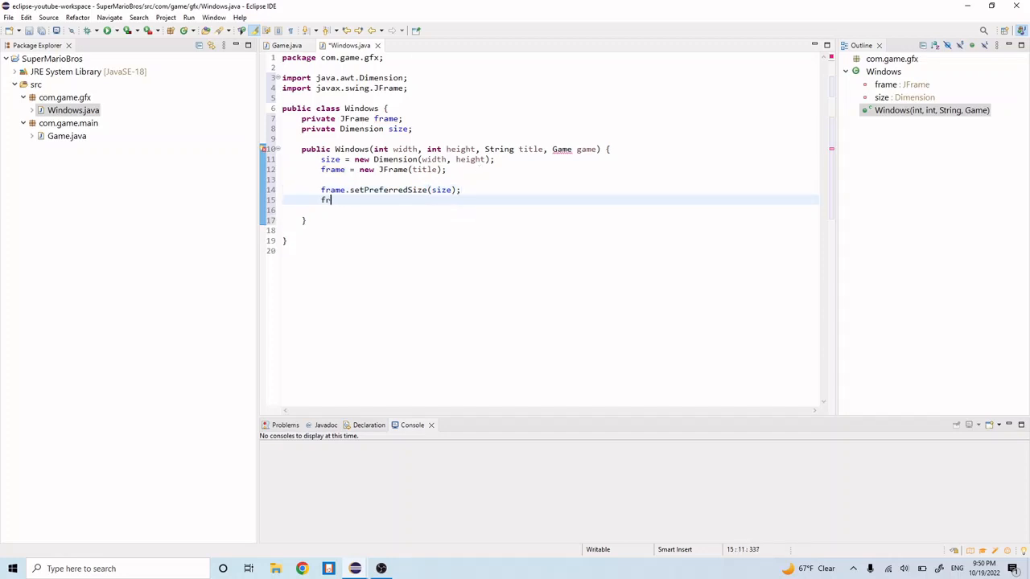
pyautogui.write('setMaximumSize(size);')
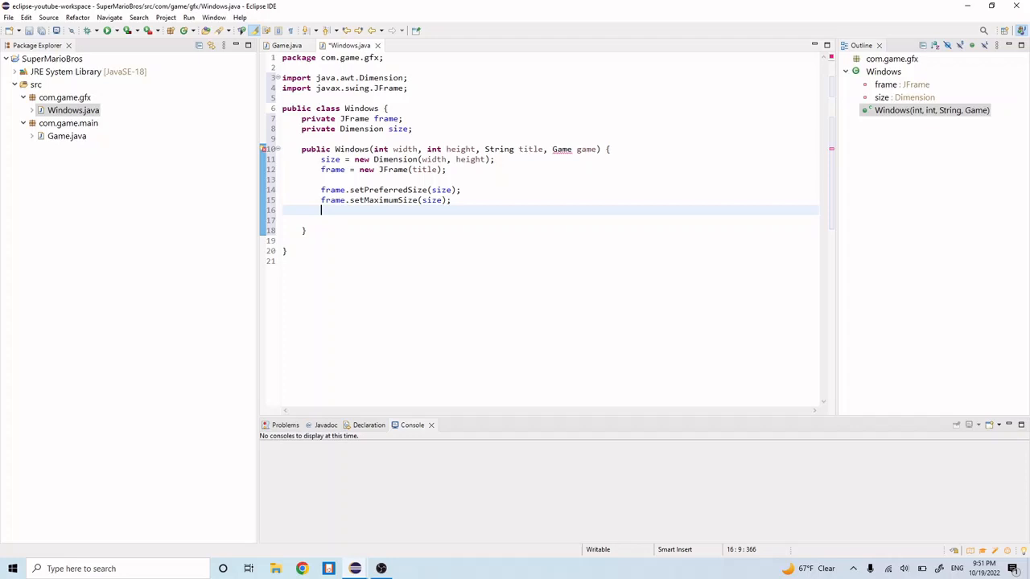
pyautogui.write('frame.s')
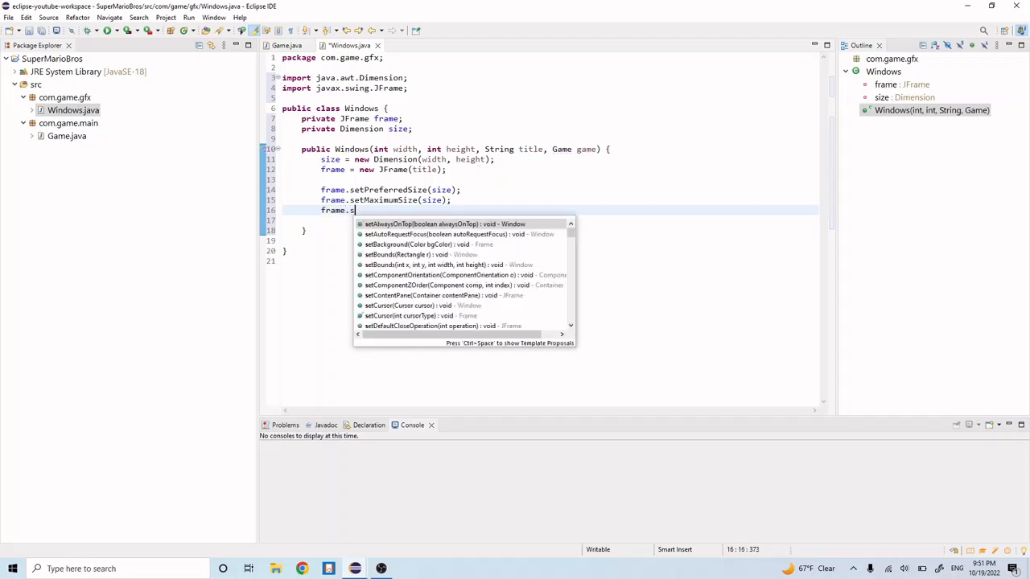
pyautogui.write('etMinimumSize(size);')
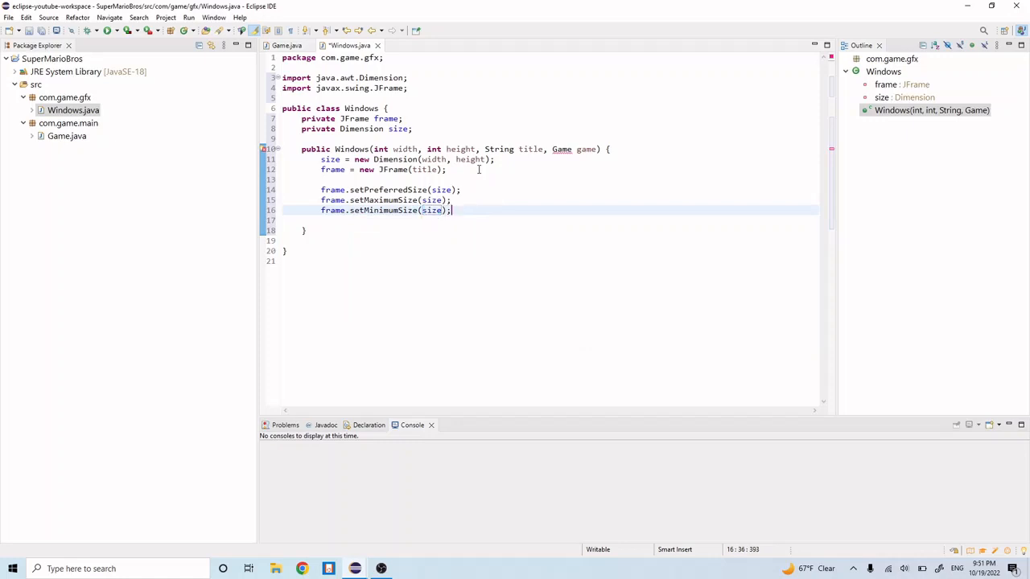
pyautogui.press('Return')
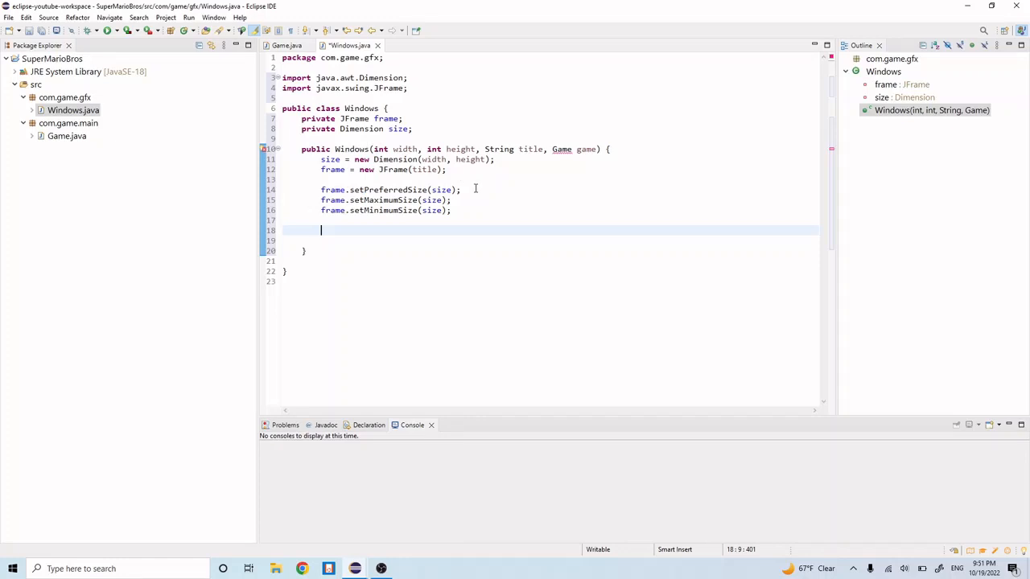
pyautogui.moveTo(447, 196)
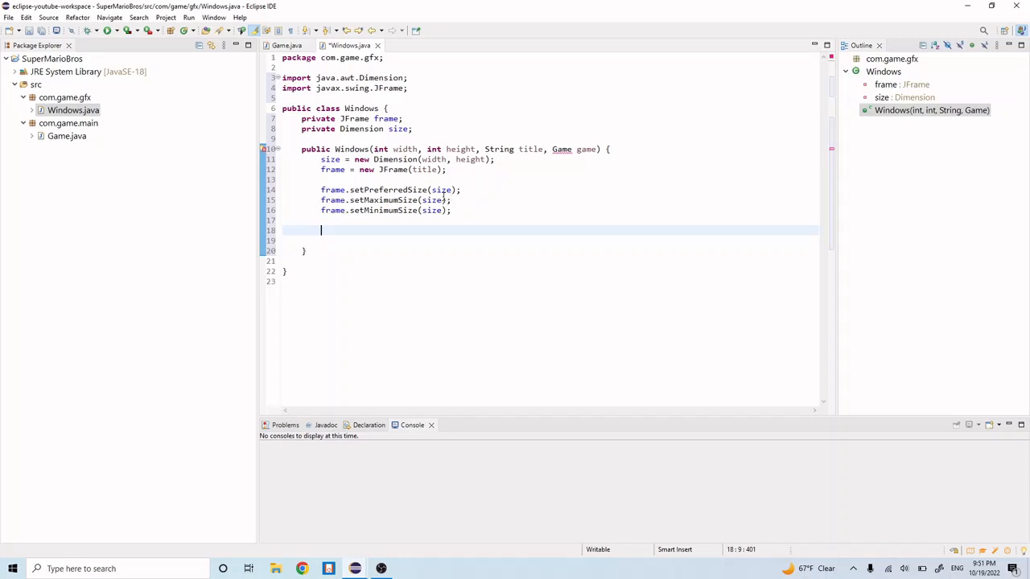
pyautogui.moveTo(431, 210)
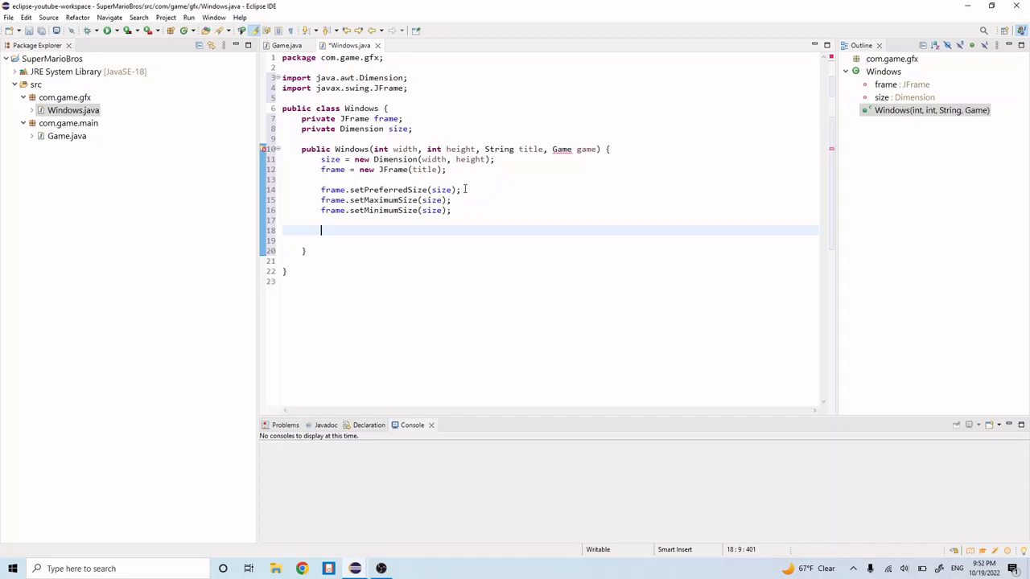
# Call frame.setDefaultCloseOperation(JFrame.EXIT_ON_CLOSE) using content assist
pyautogui.write('fr')
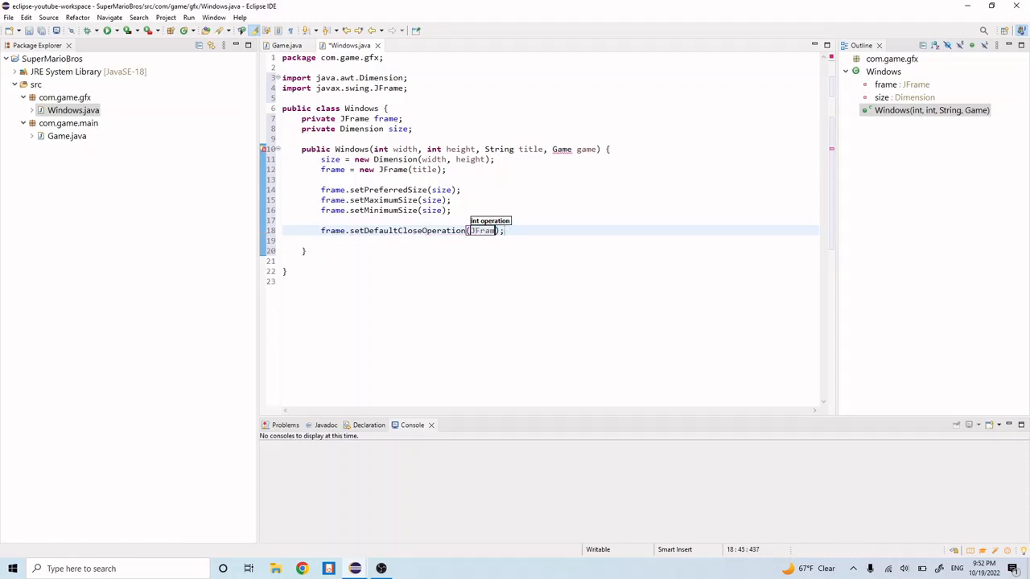
pyautogui.write('EXIT_ON_CLOSE')
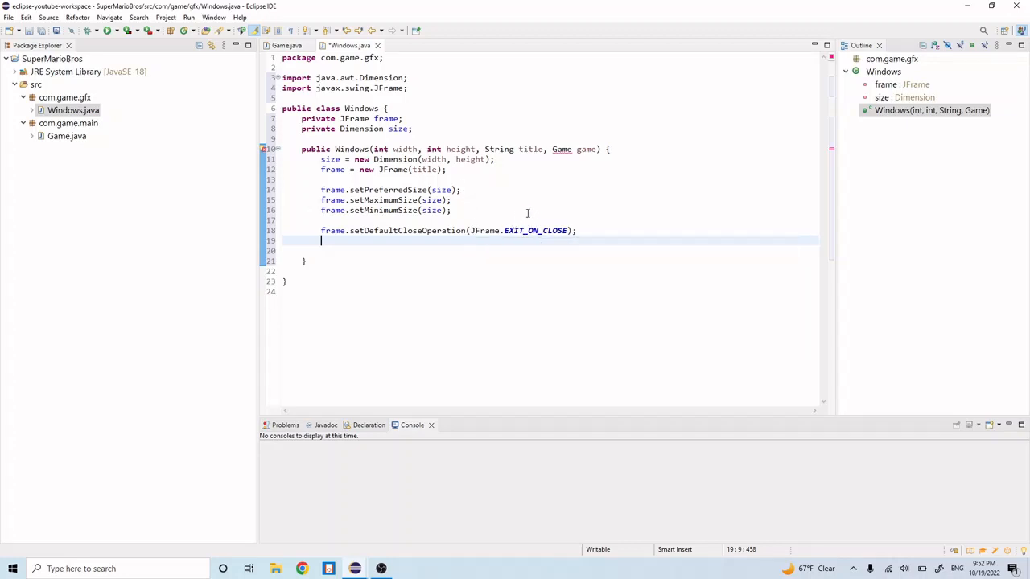
pyautogui.moveTo(534, 230)
pyautogui.write('frame.')
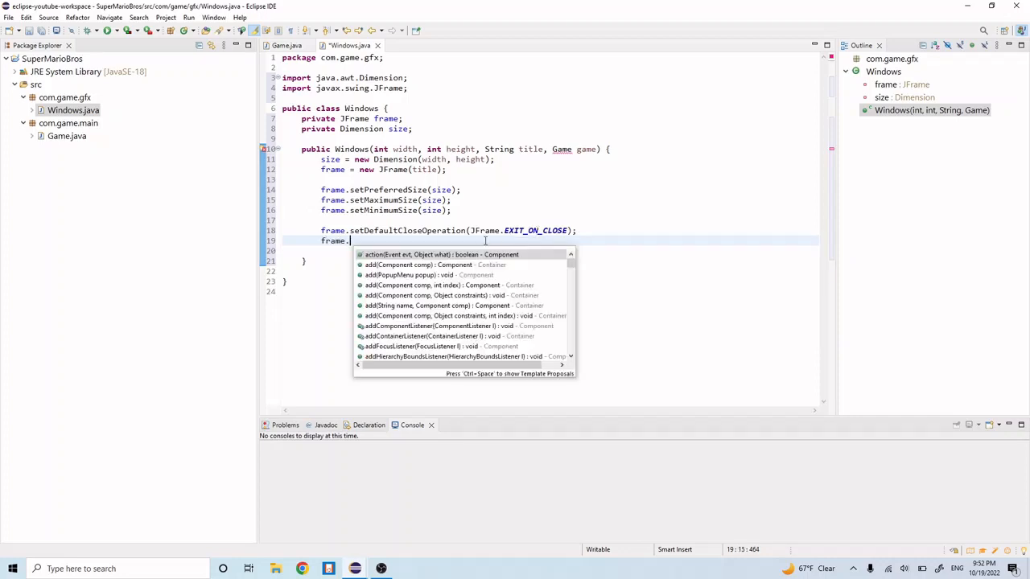
# Add frame.setResizable(false) and frame.setLocationRelativeTo(null) to the Windows constructor
pyautogui.write('setResizable(false);')
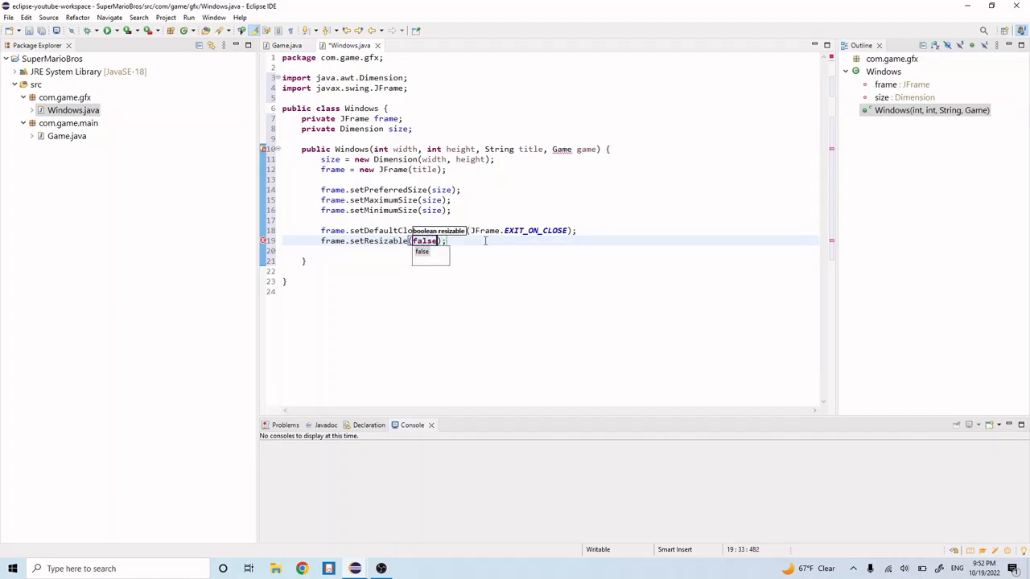
pyautogui.press('Return')
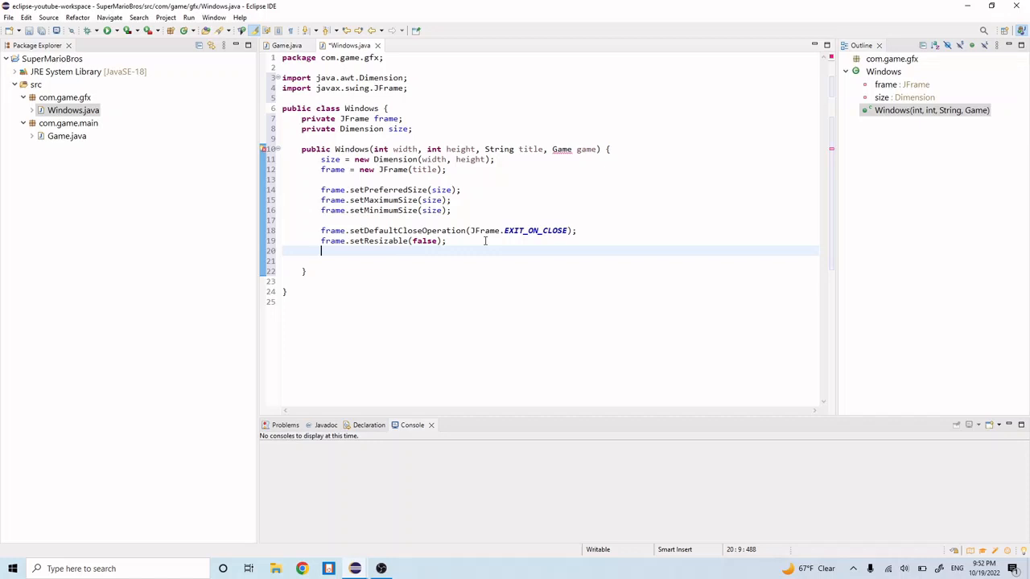
pyautogui.write('frame.')
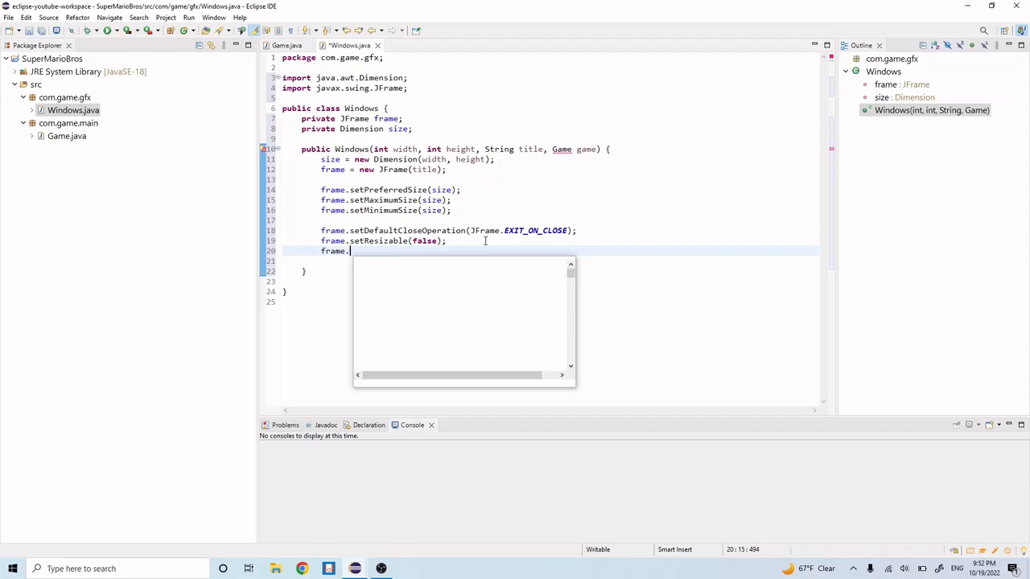
pyautogui.write('setLocationRelativeTo(null);')
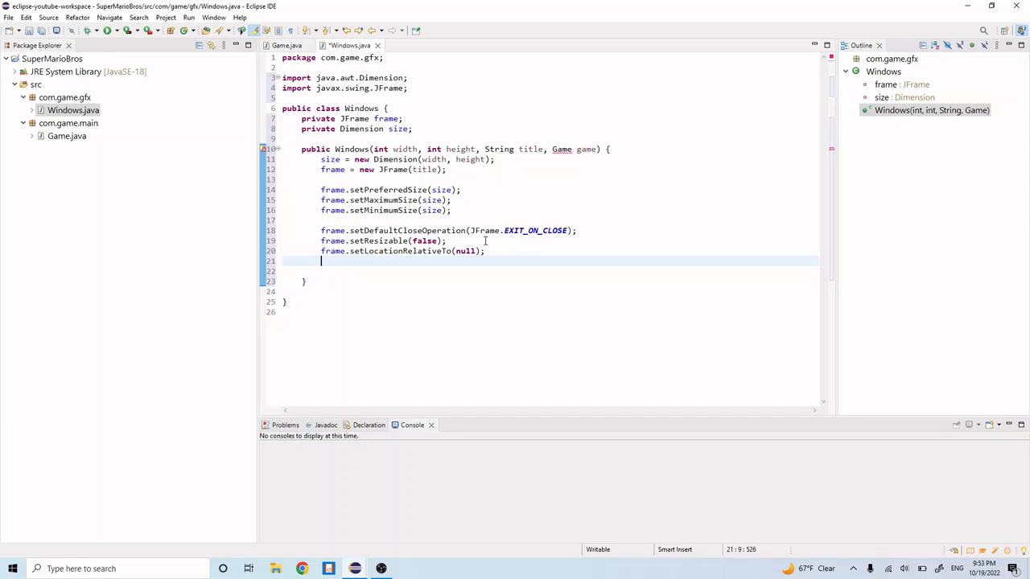
# Add frame.add(game) and begin the frame.setVisible call
pyautogui.write('frame.add(game);')
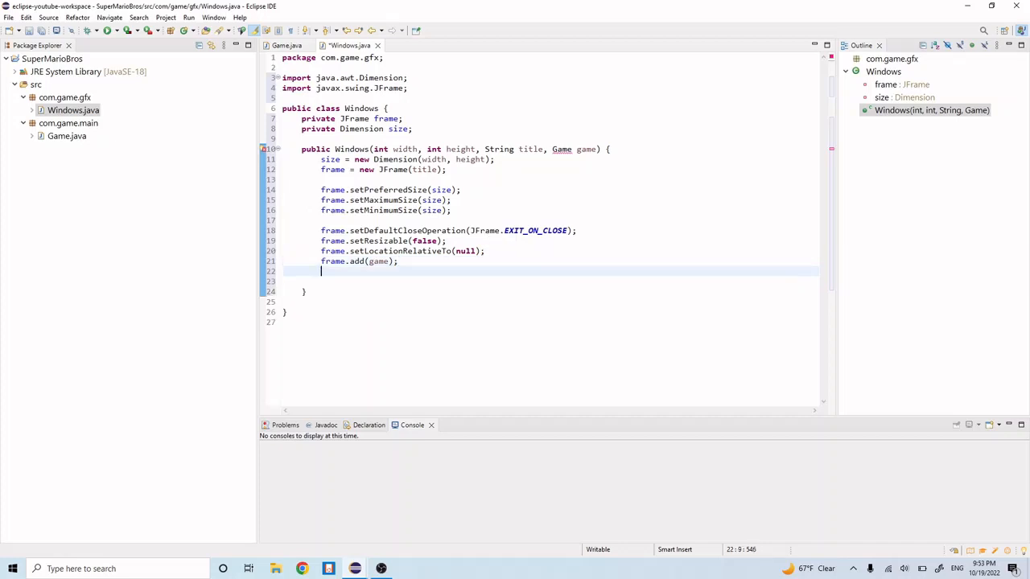
pyautogui.write('fram')
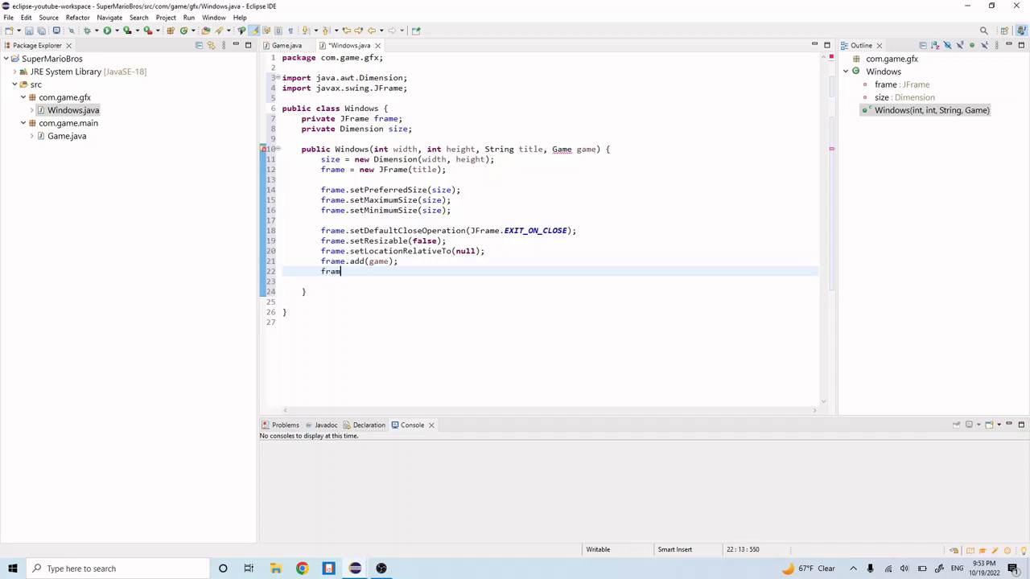
pyautogui.write('e.setVisible(true);')
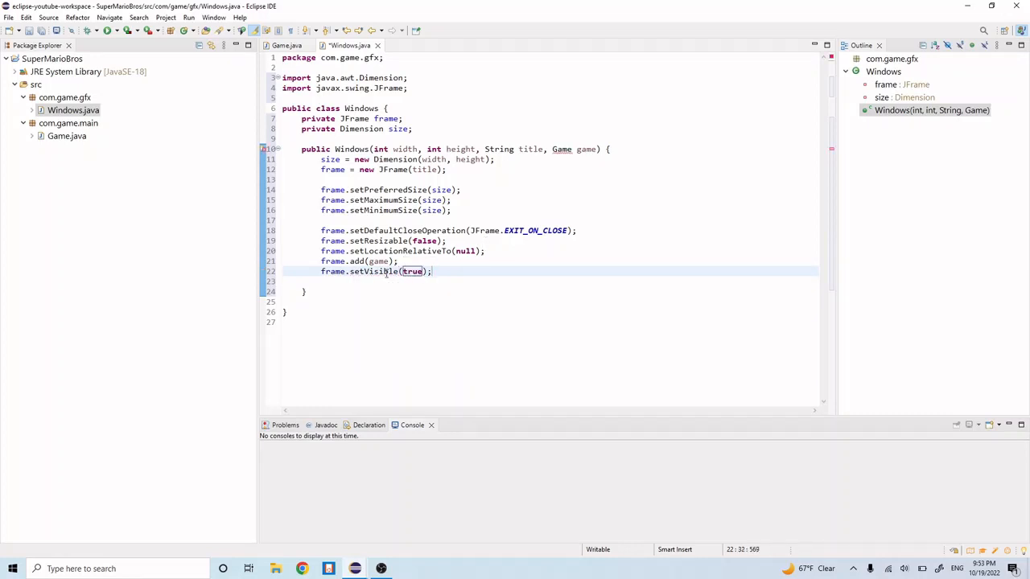
# Complete frame.setVisible(true) with true as the visibility argument
pyautogui.click(398, 280)
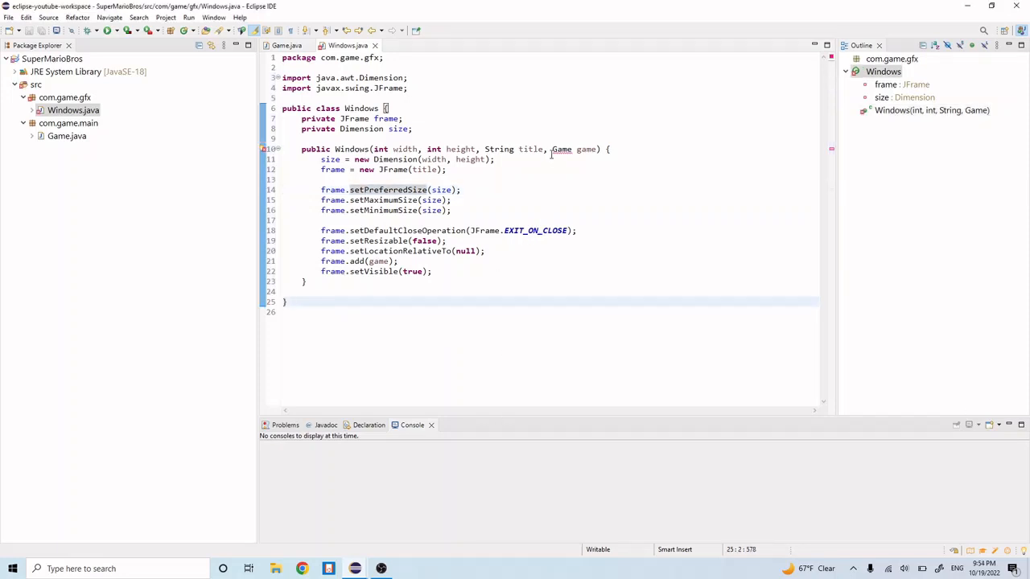
# Quick-fix the unresolved Game type by importing com.game.main.Game
pyautogui.click(560, 148)
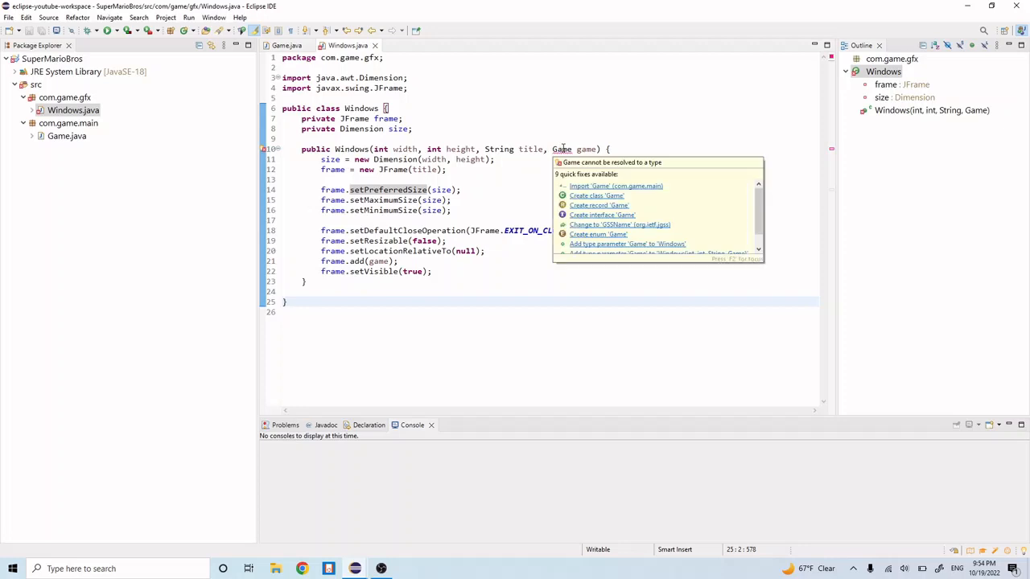
pyautogui.click(615, 186)
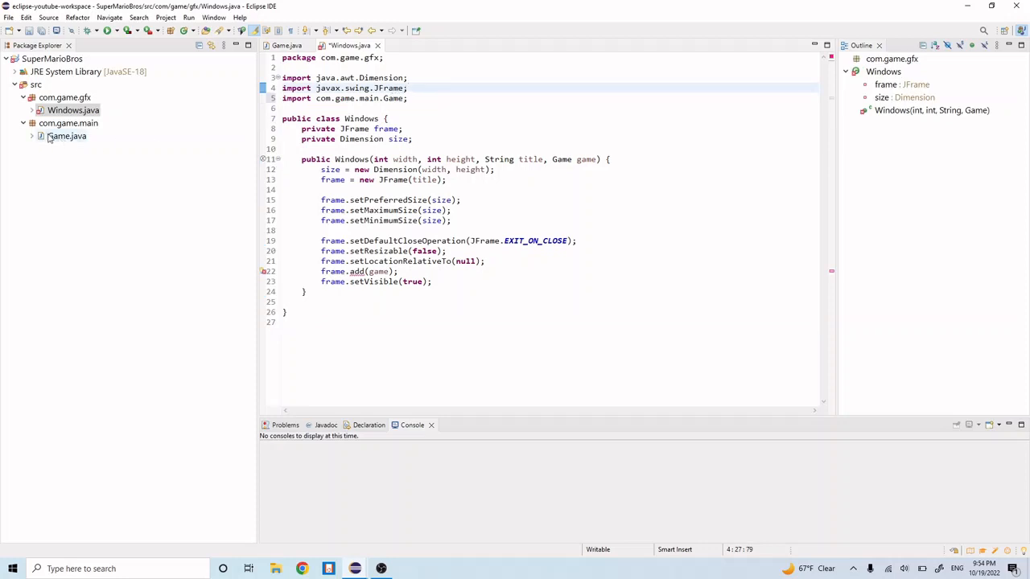
pyautogui.click(405, 129)
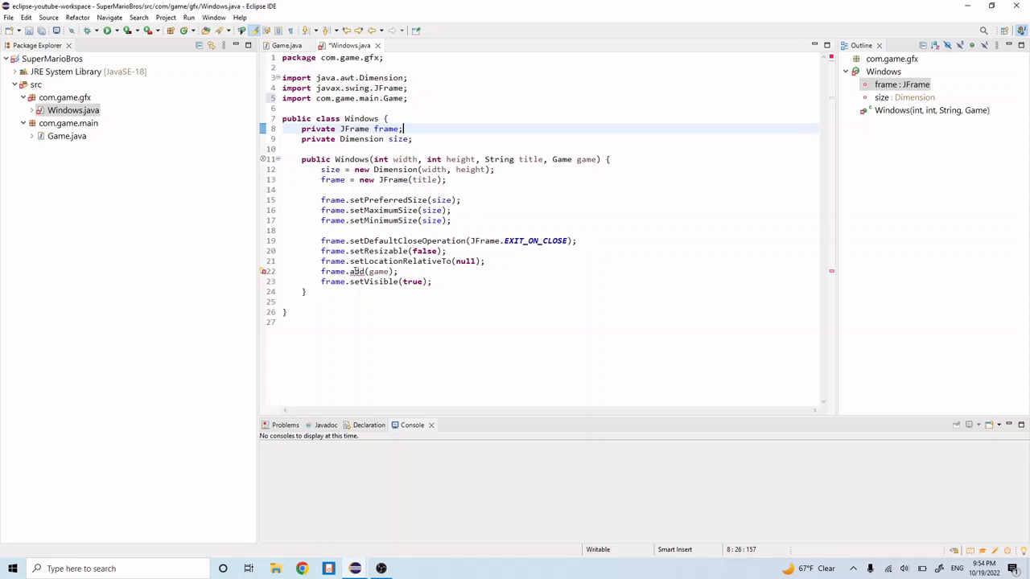
pyautogui.moveTo(358, 270)
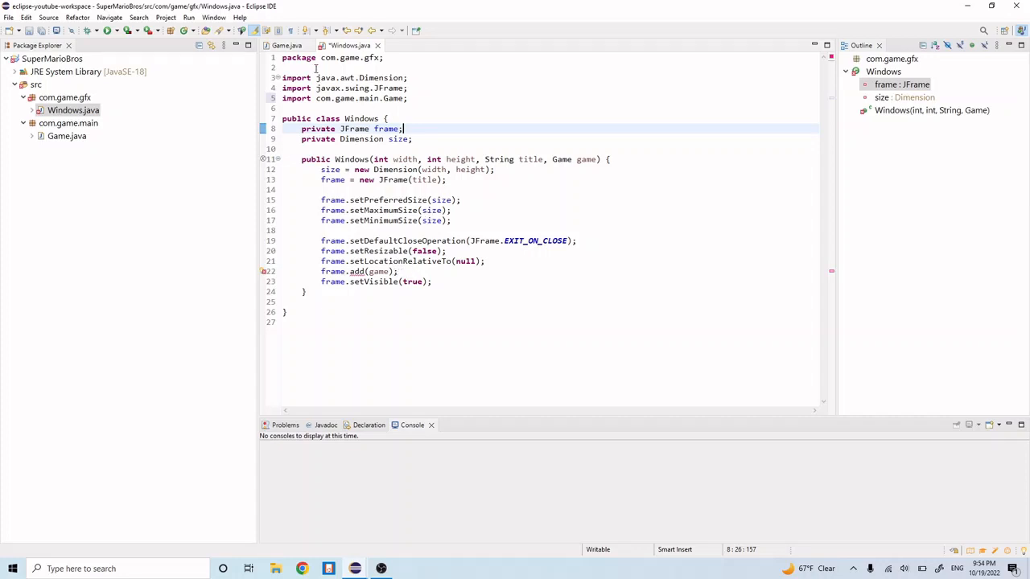
pyautogui.click(457, 148)
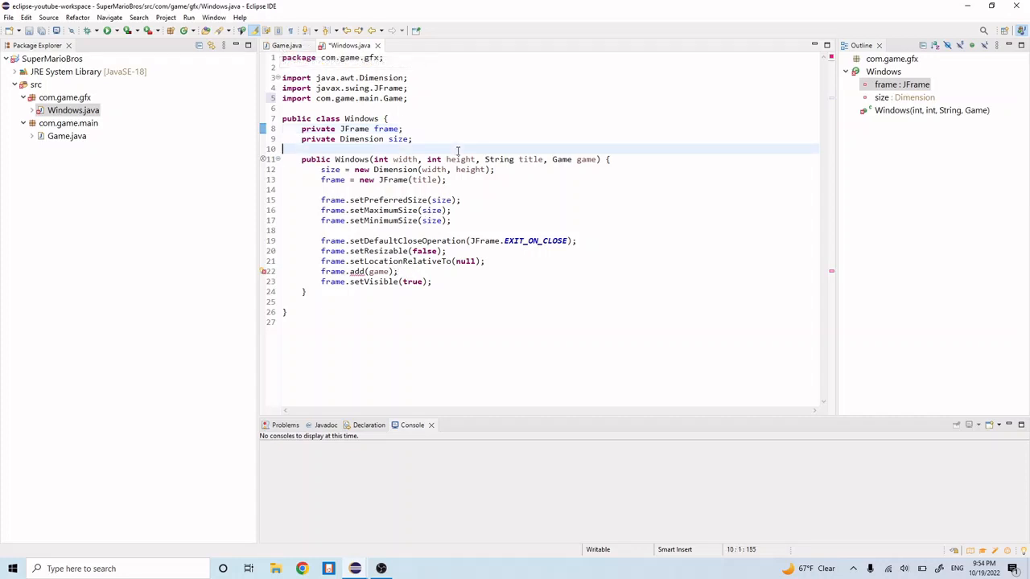
pyautogui.click(286, 45)
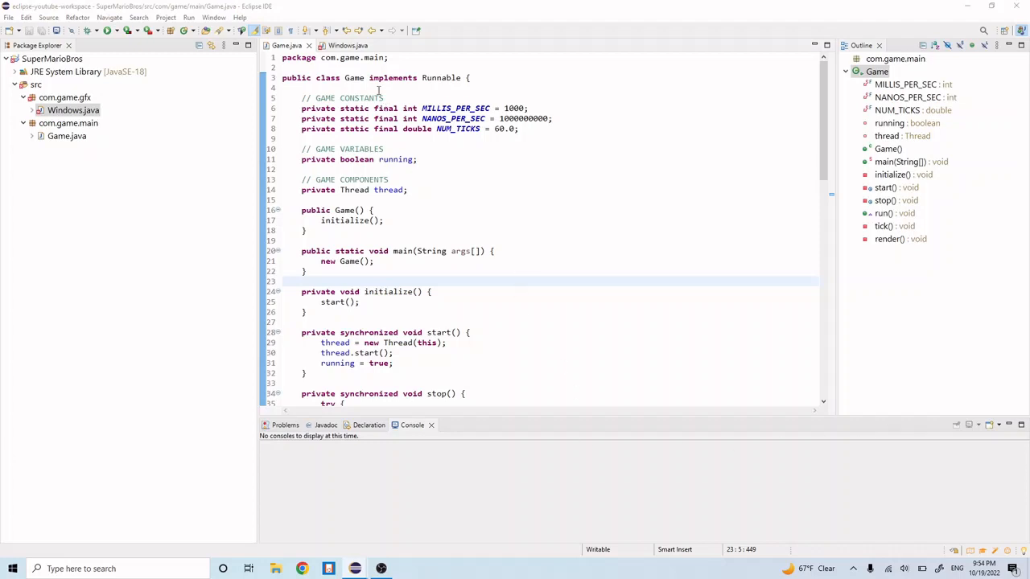
pyautogui.click(368, 78)
pyautogui.write(' extends Canvas')
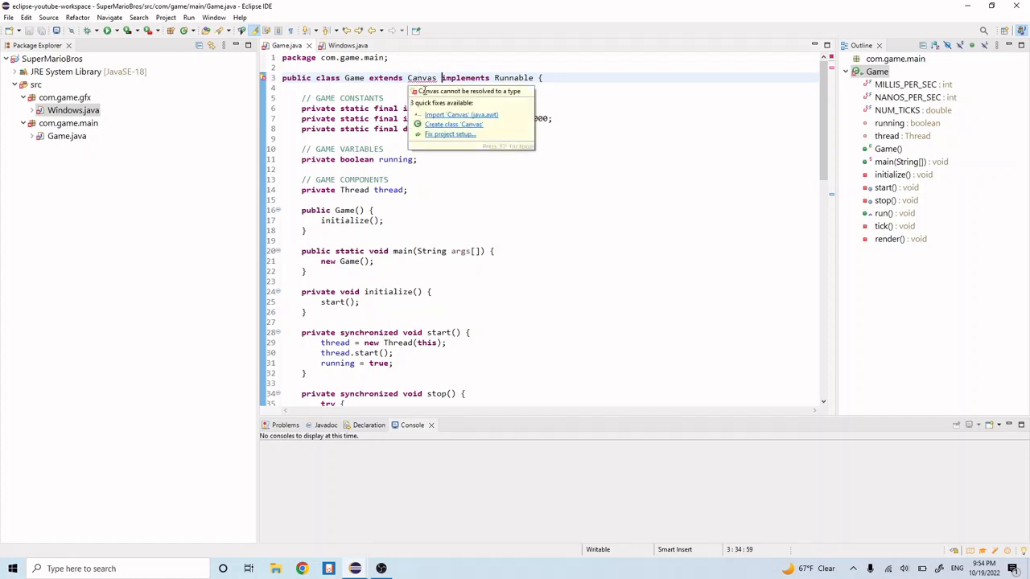
pyautogui.click(460, 115)
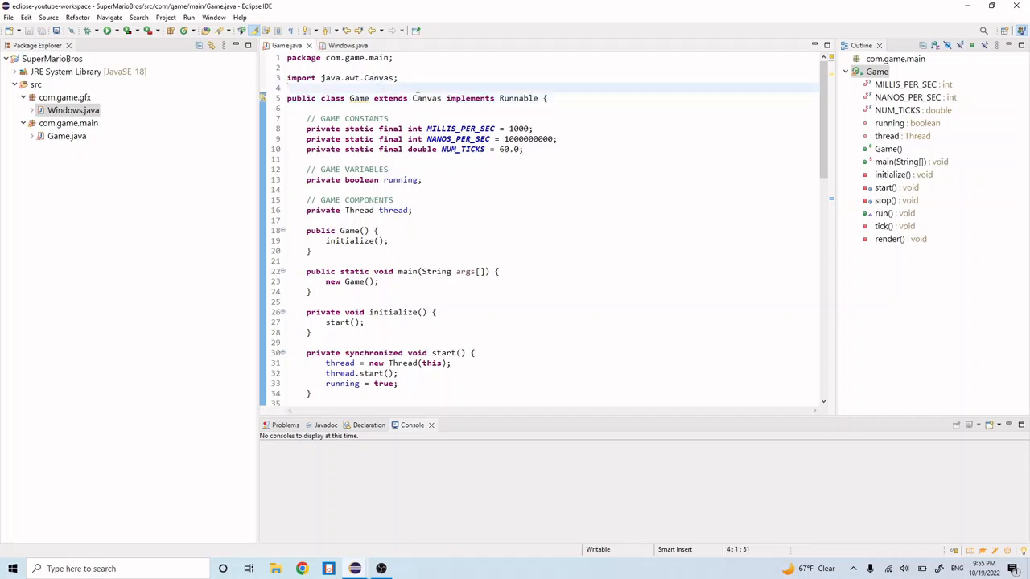
pyautogui.click(347, 45)
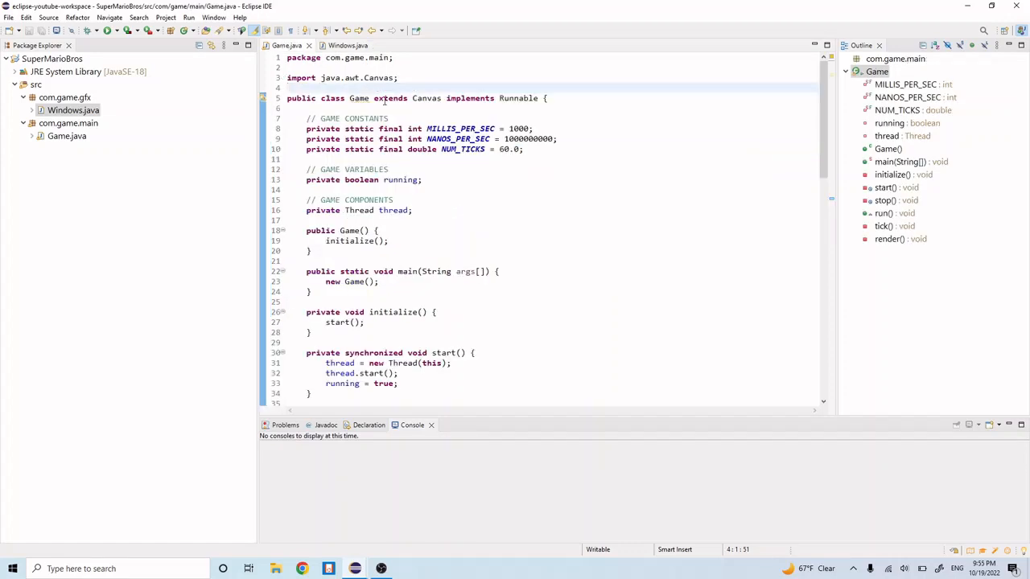
pyautogui.moveTo(657, 216)
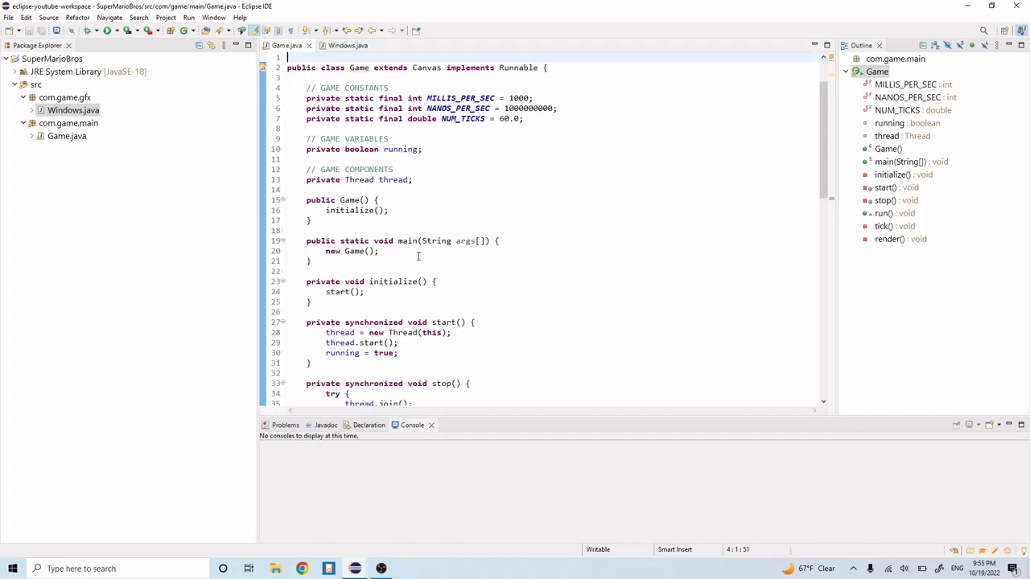
# Insert new Window(); above start() in Game's initialize method
pyautogui.scroll(-3)
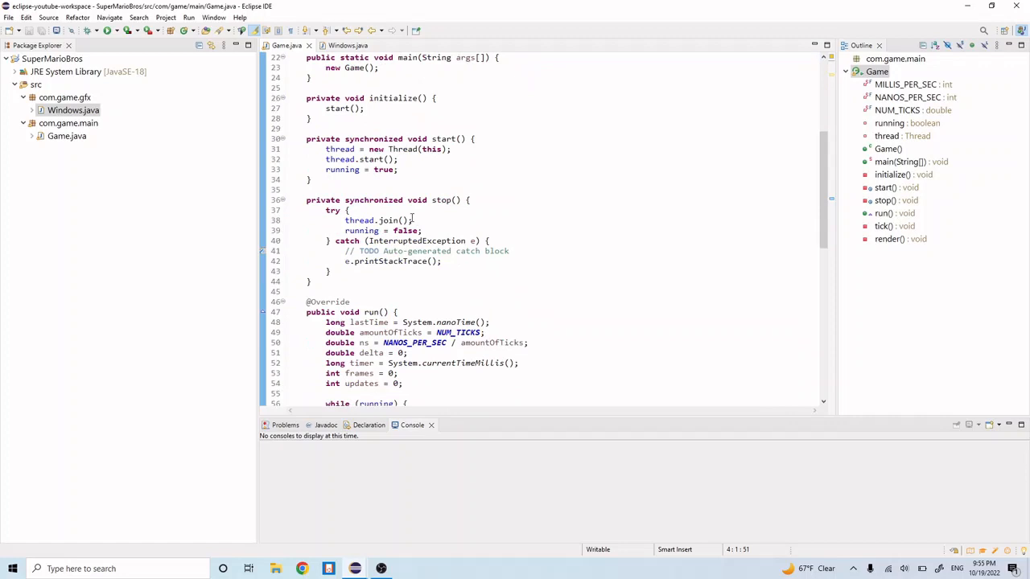
pyautogui.scroll(3)
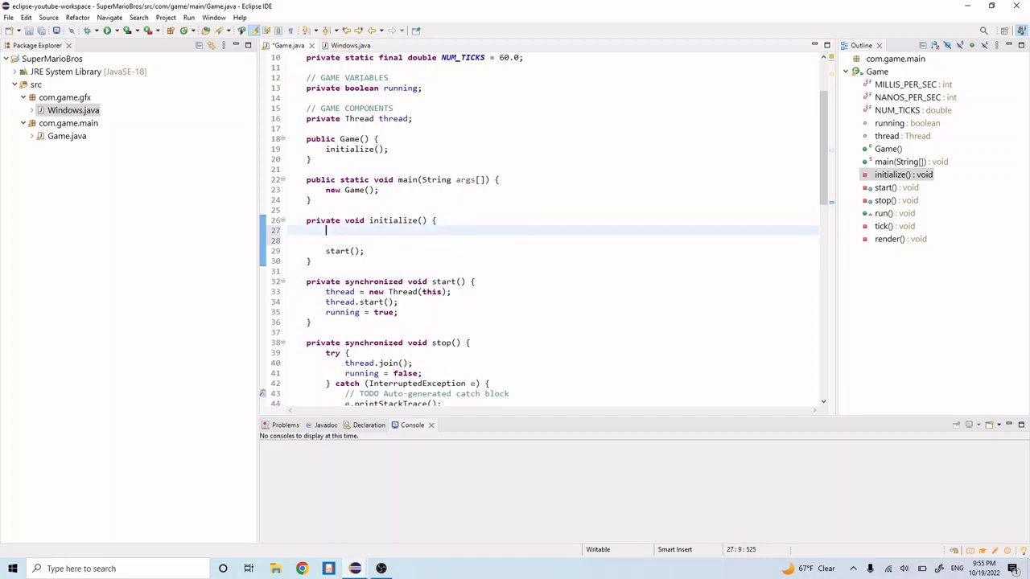
pyautogui.write('new')
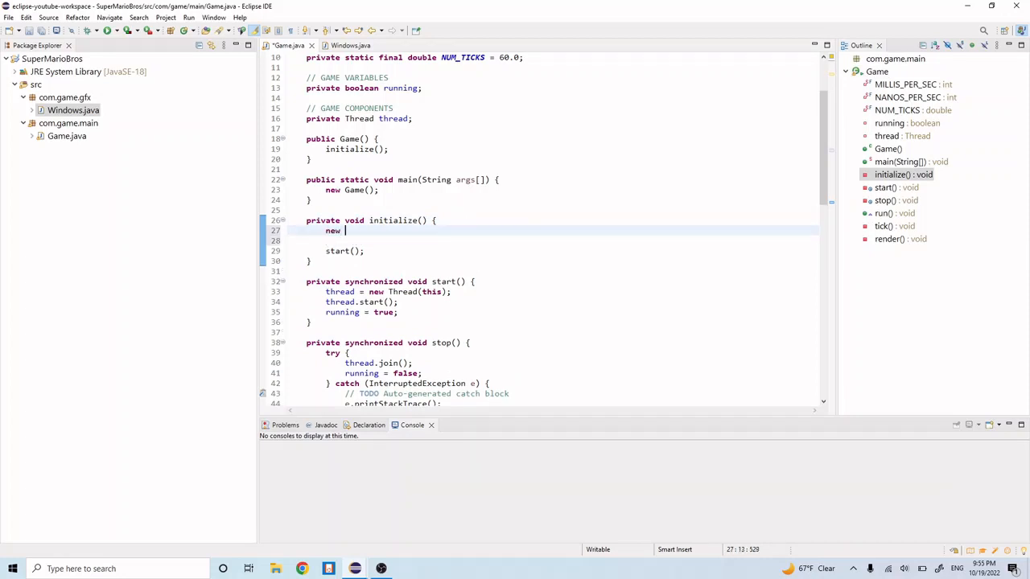
pyautogui.write('Window();')
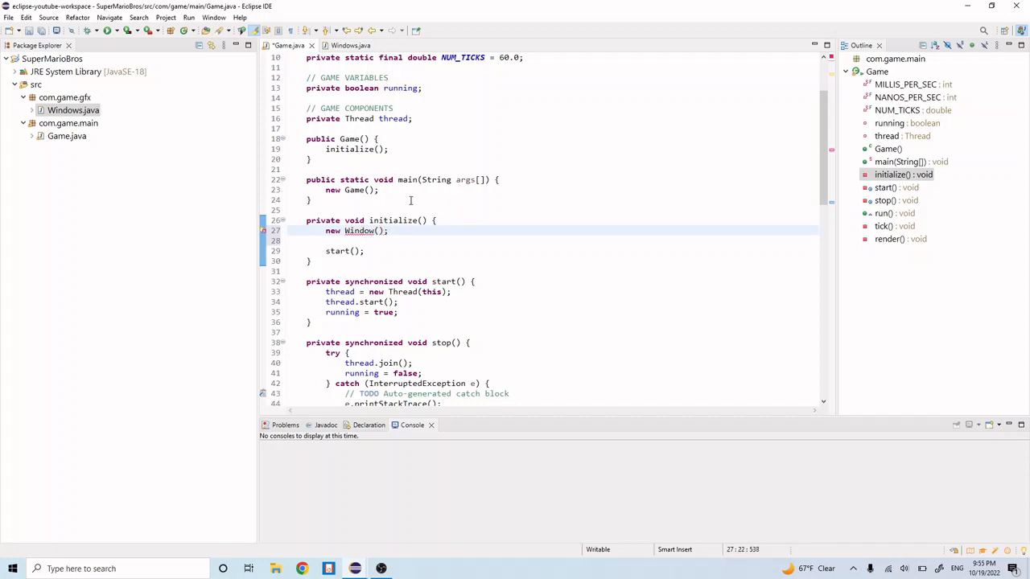
pyautogui.scroll(3)
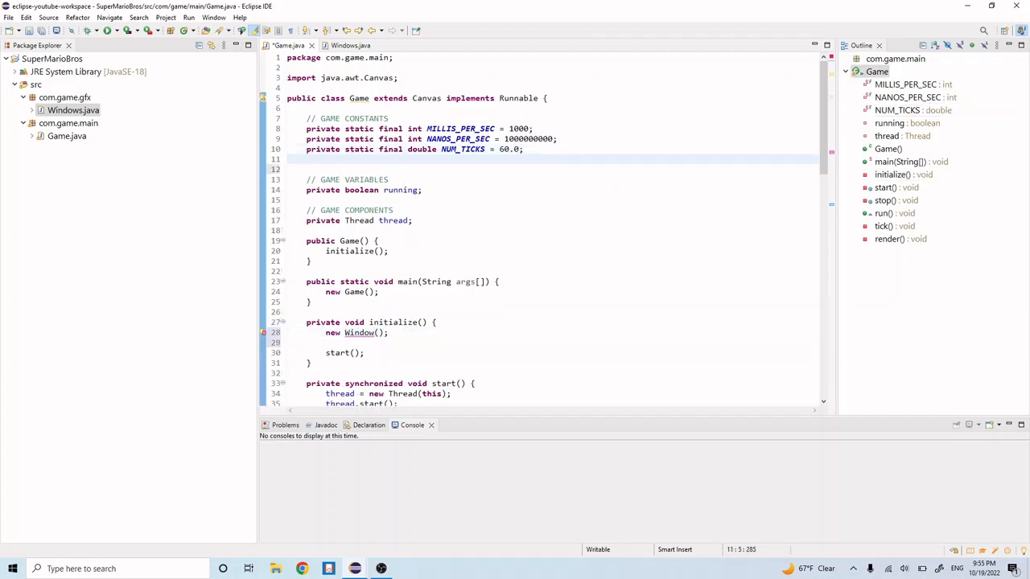
# Declare private static final String NAME = "Super Mario Bros"; and begin the next private constant
pyautogui.write('private static final')
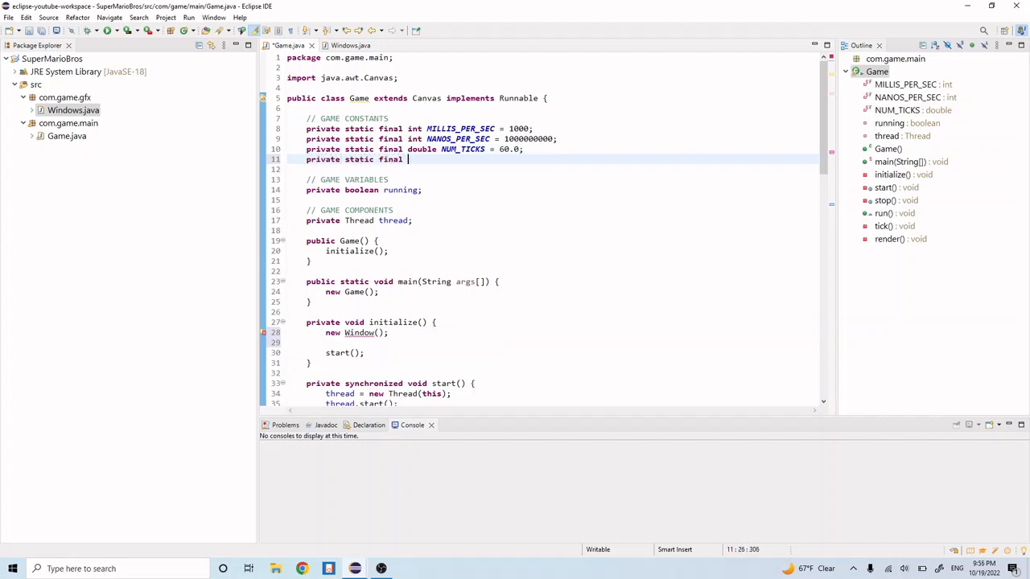
pyautogui.write('String')
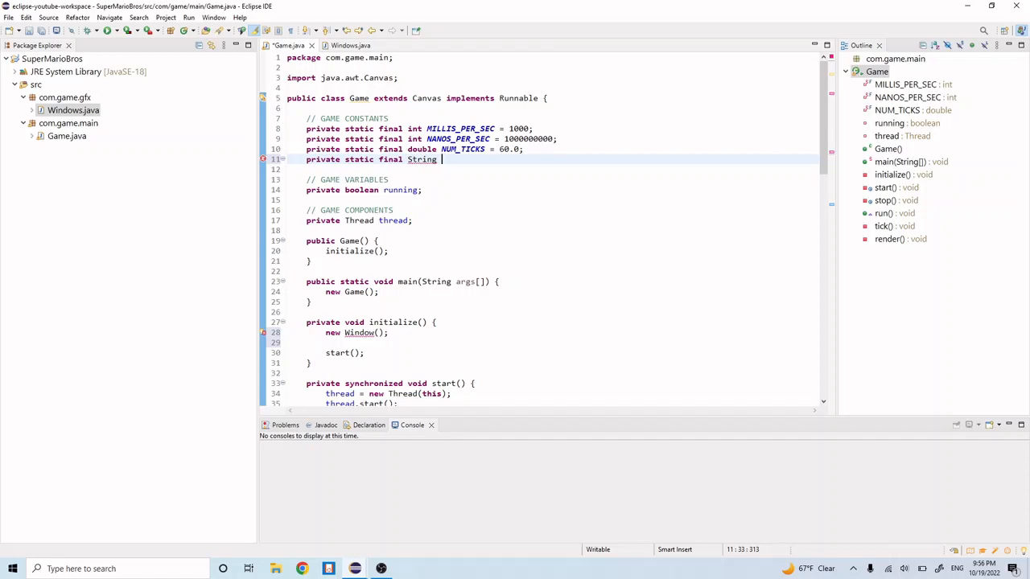
pyautogui.write('NAME =')
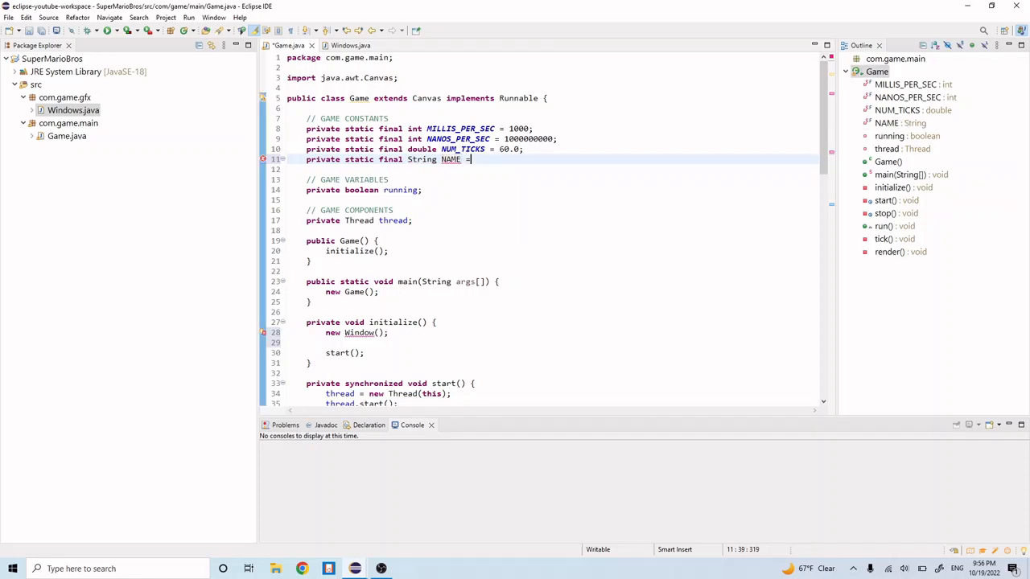
pyautogui.write('""')
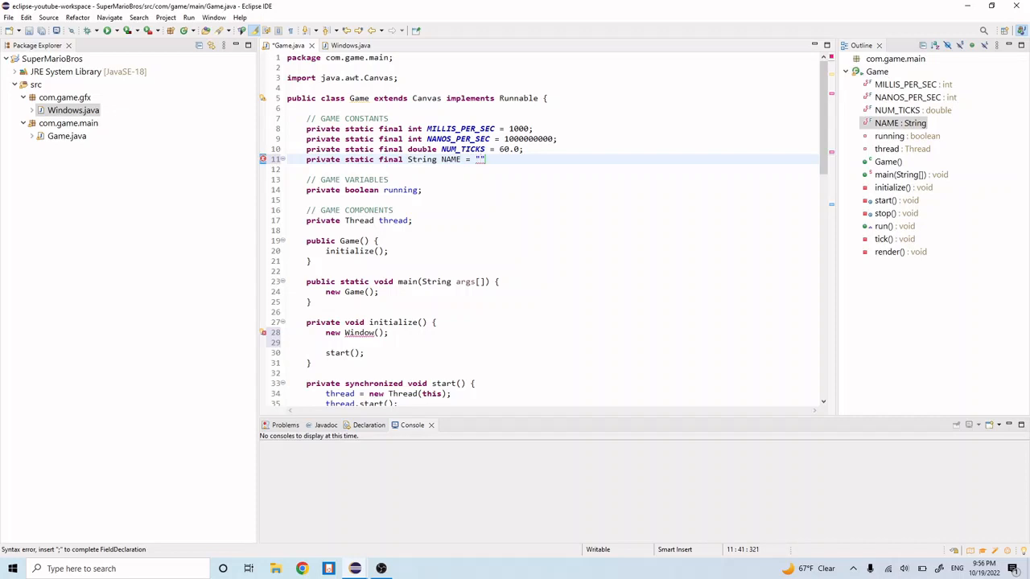
pyautogui.write('Super Mario Bros')
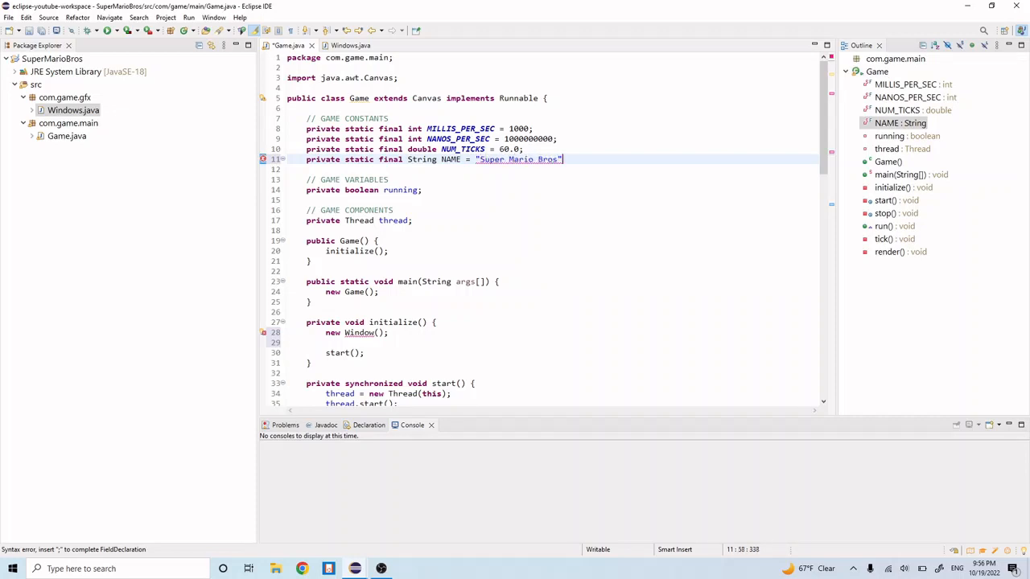
pyautogui.write(';')
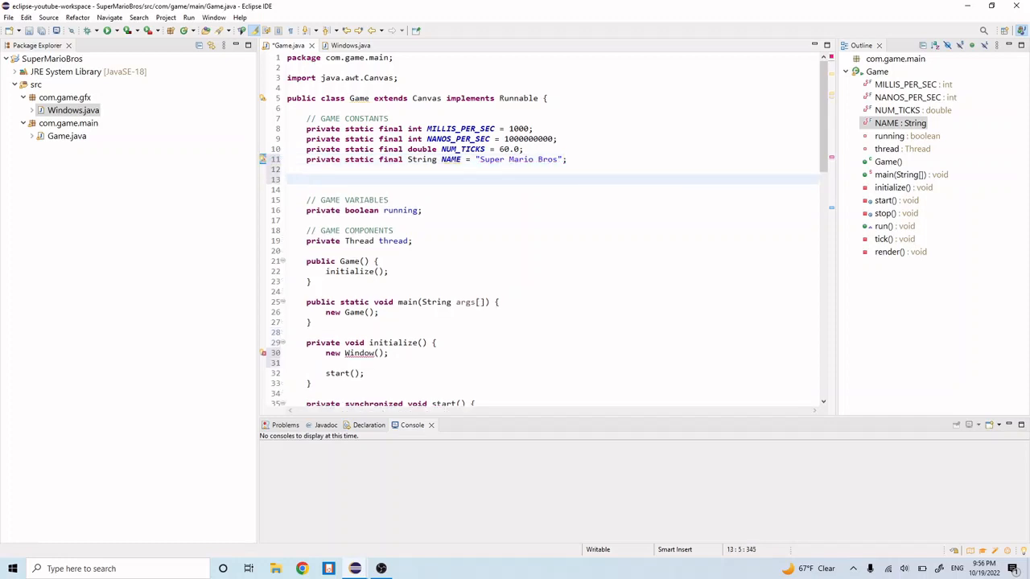
pyautogui.write('p')
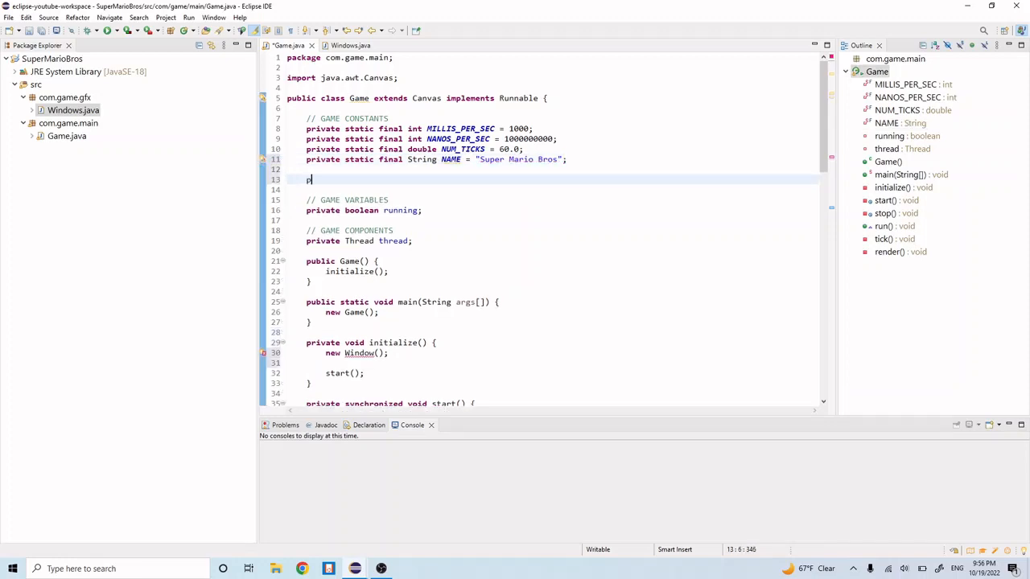
pyautogui.write('rivate')
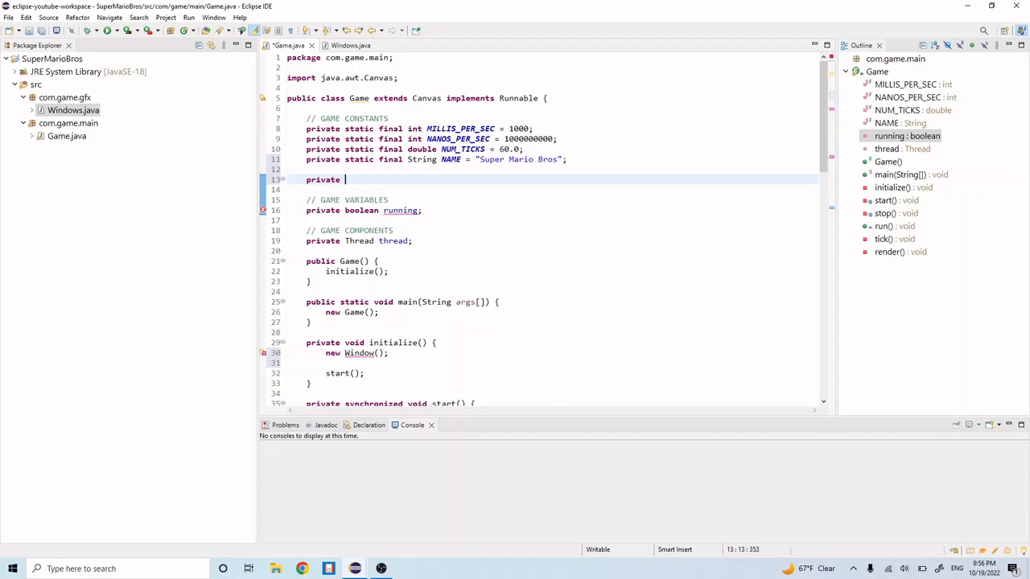
# Declare private static final int WINDOW_WIDTH = 960
pyautogui.write('static')
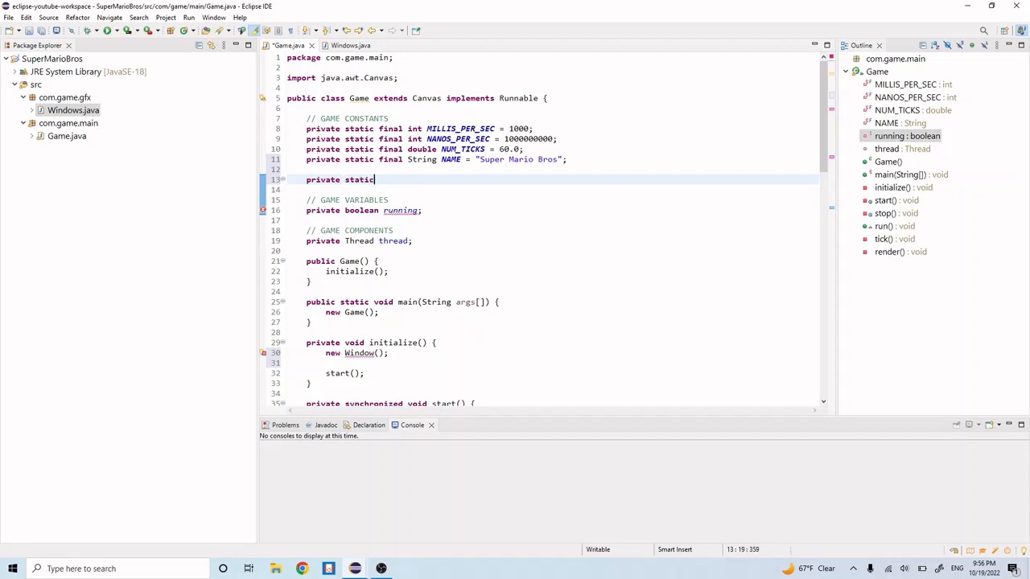
pyautogui.press('Backspace')
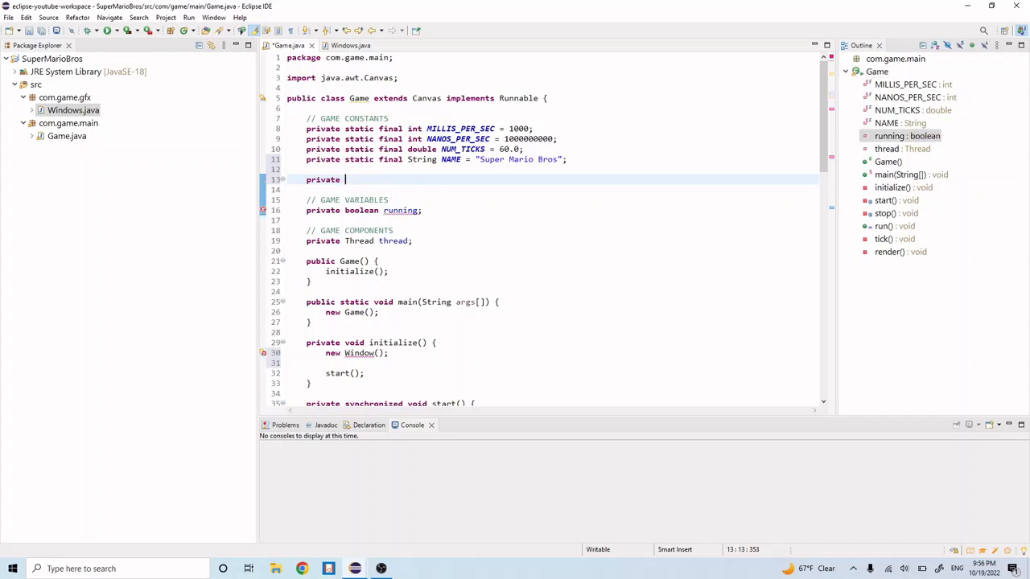
pyautogui.write('static final')
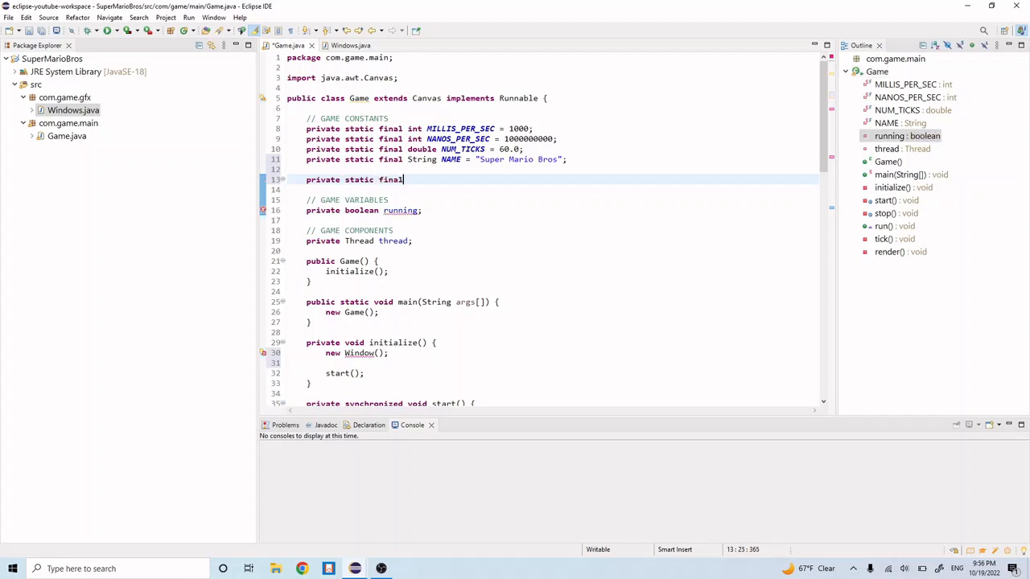
pyautogui.write('int W')
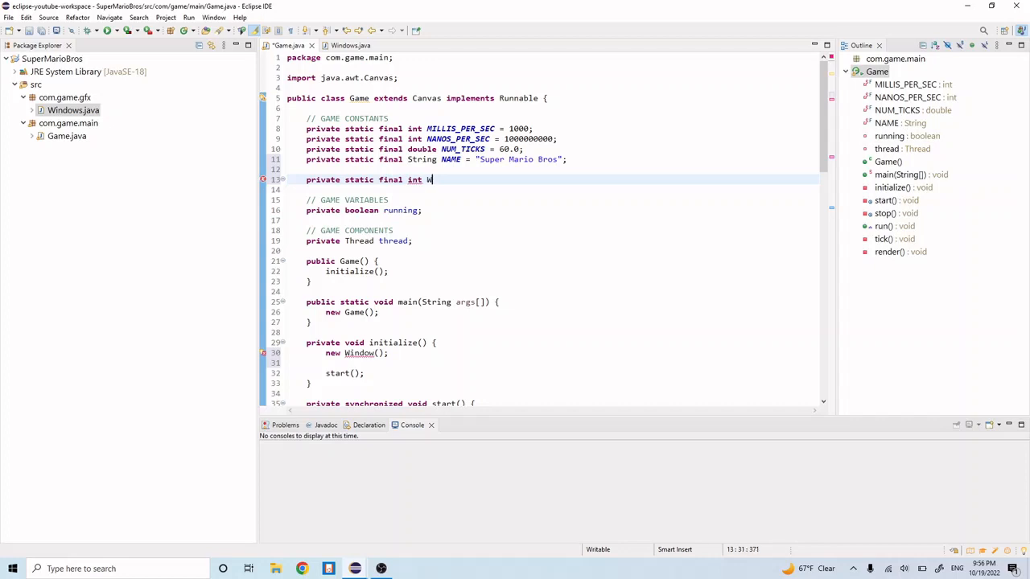
pyautogui.write('WINDOW_')
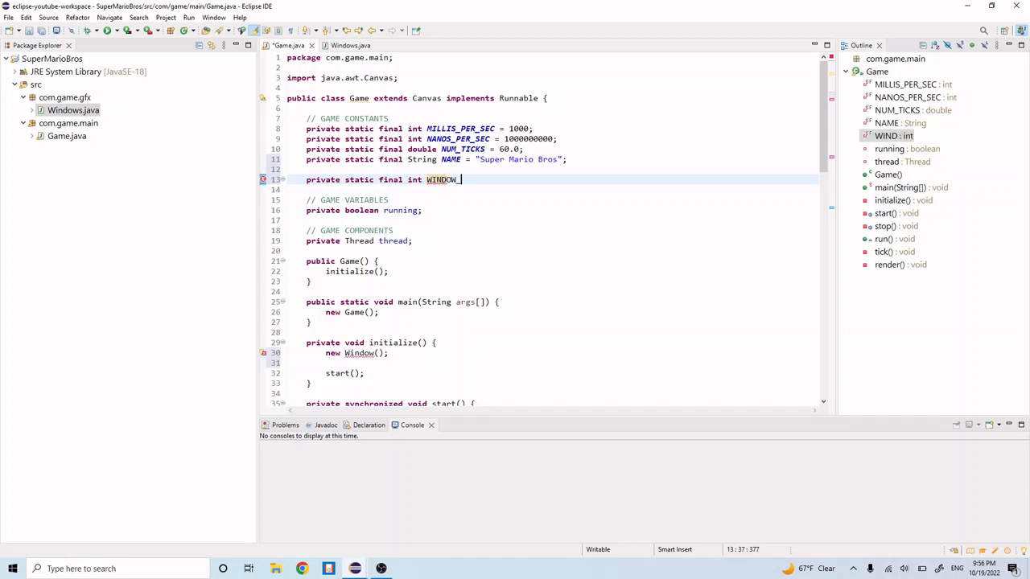
pyautogui.write('_WIDTH')
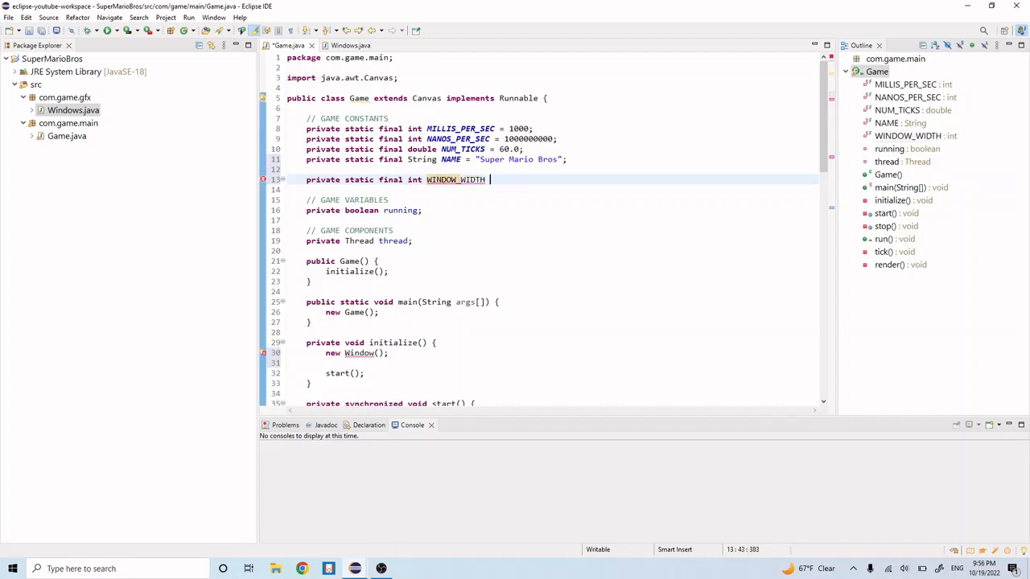
pyautogui.write('= 960;')
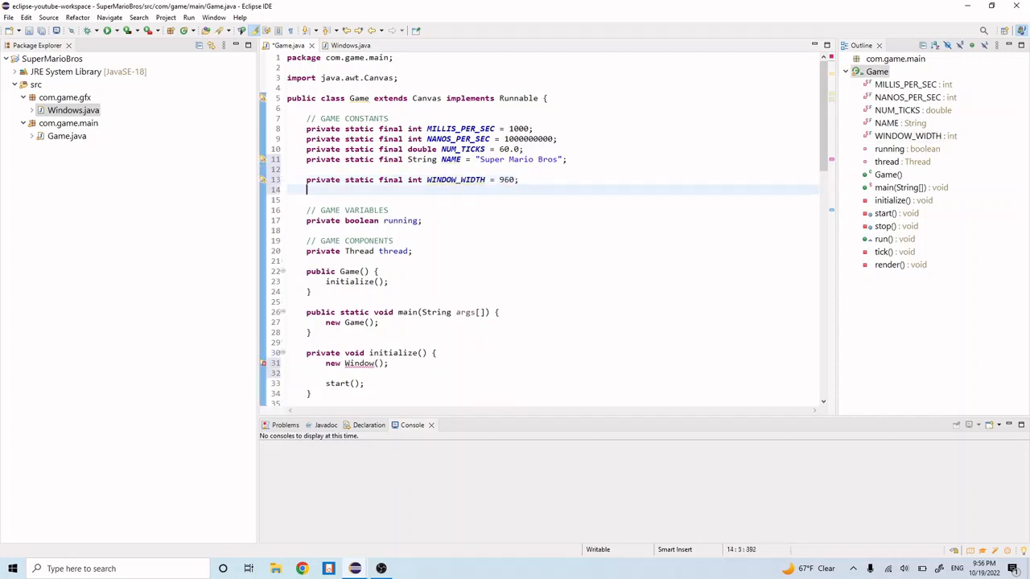
# Declare private static final int WINDOW_HEIGHT = 720
pyautogui.write('private stat')
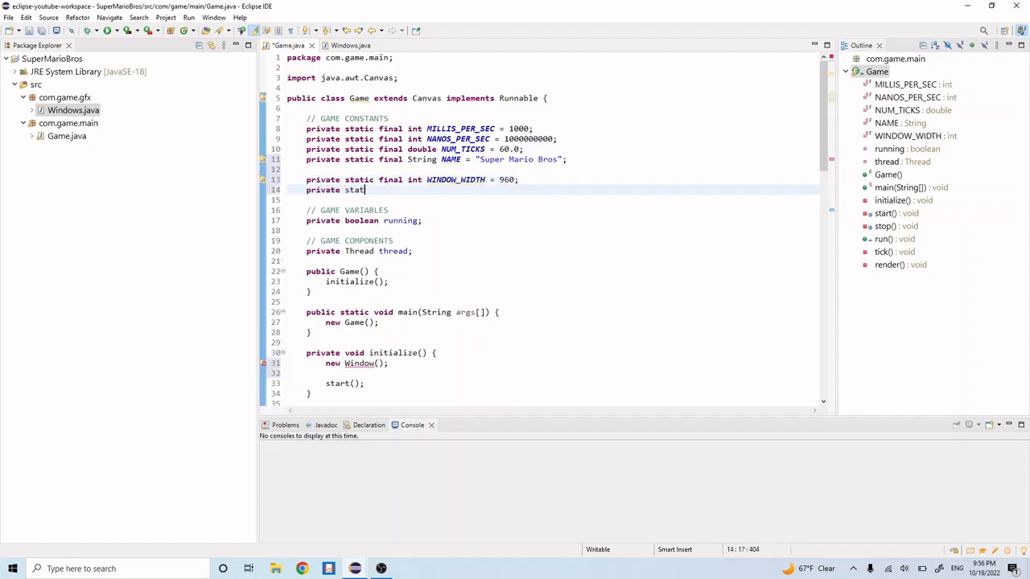
pyautogui.write('ic final int')
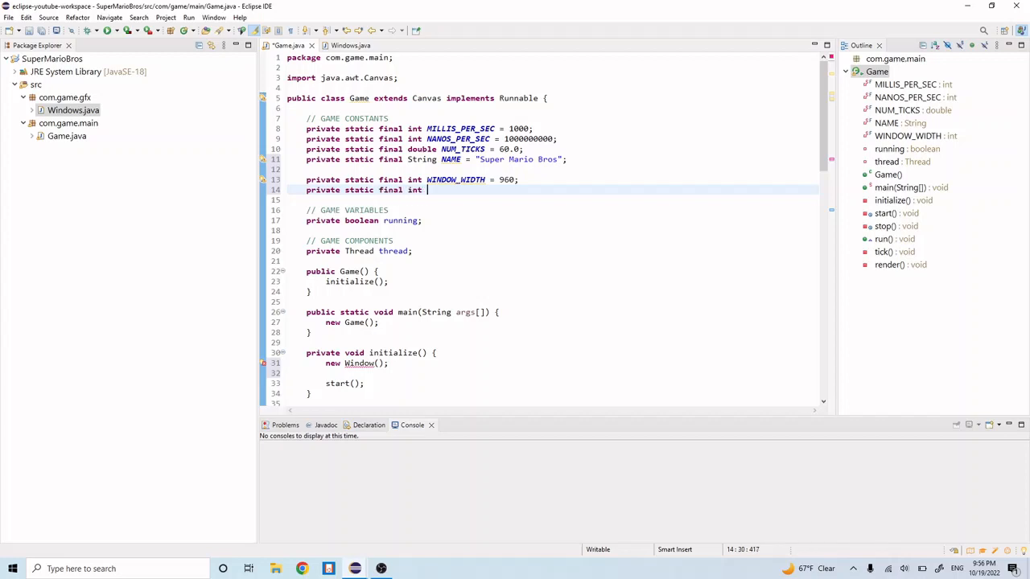
pyautogui.write('WINDOW_HEIGHT =')
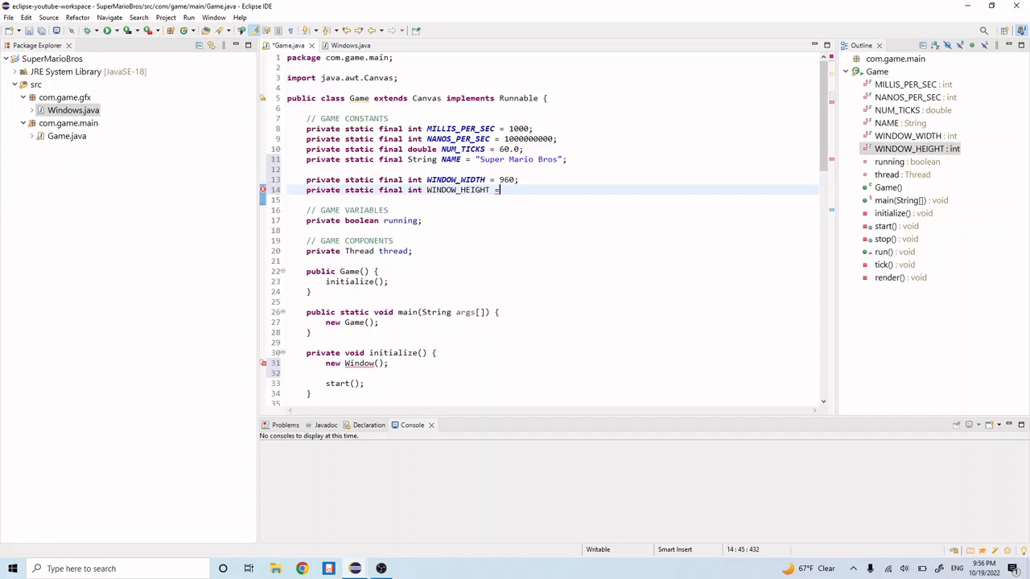
pyautogui.write('720')
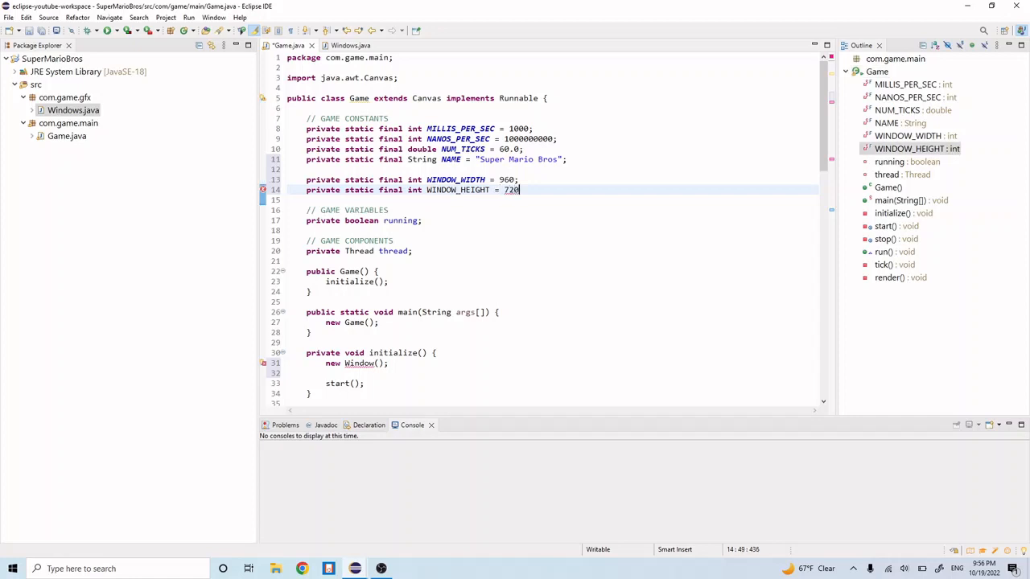
pyautogui.write(';')
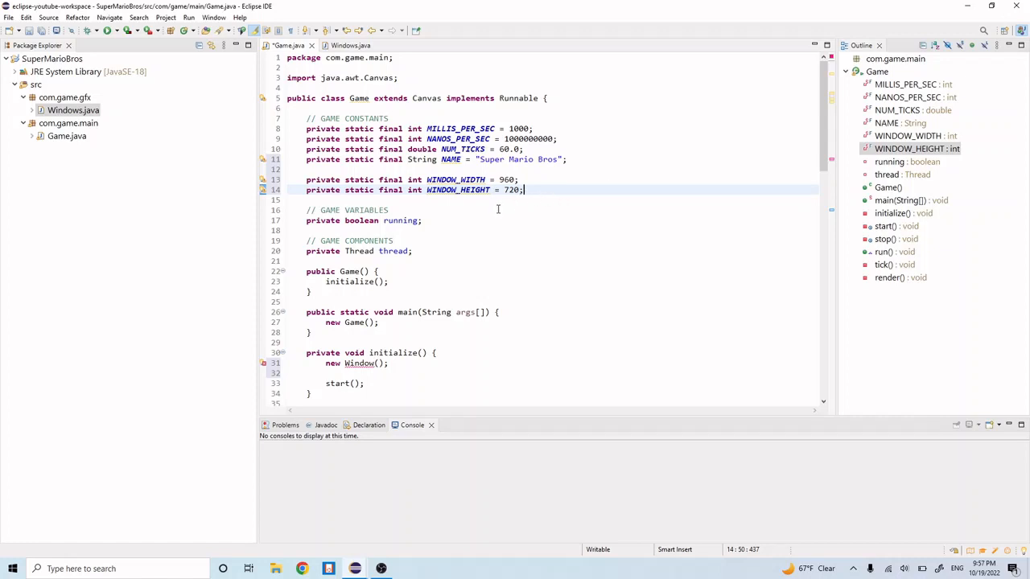
pyautogui.scroll(-3)
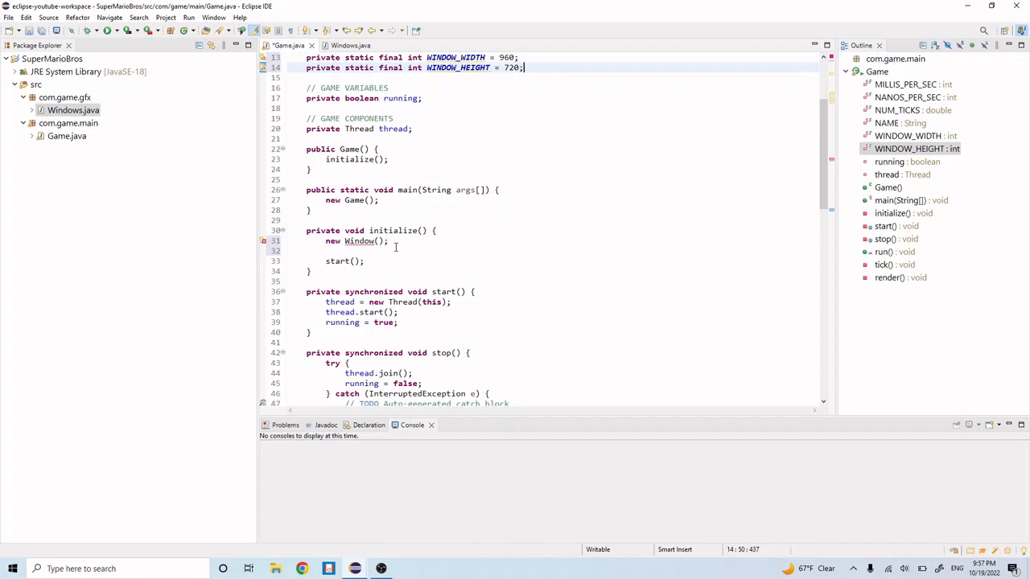